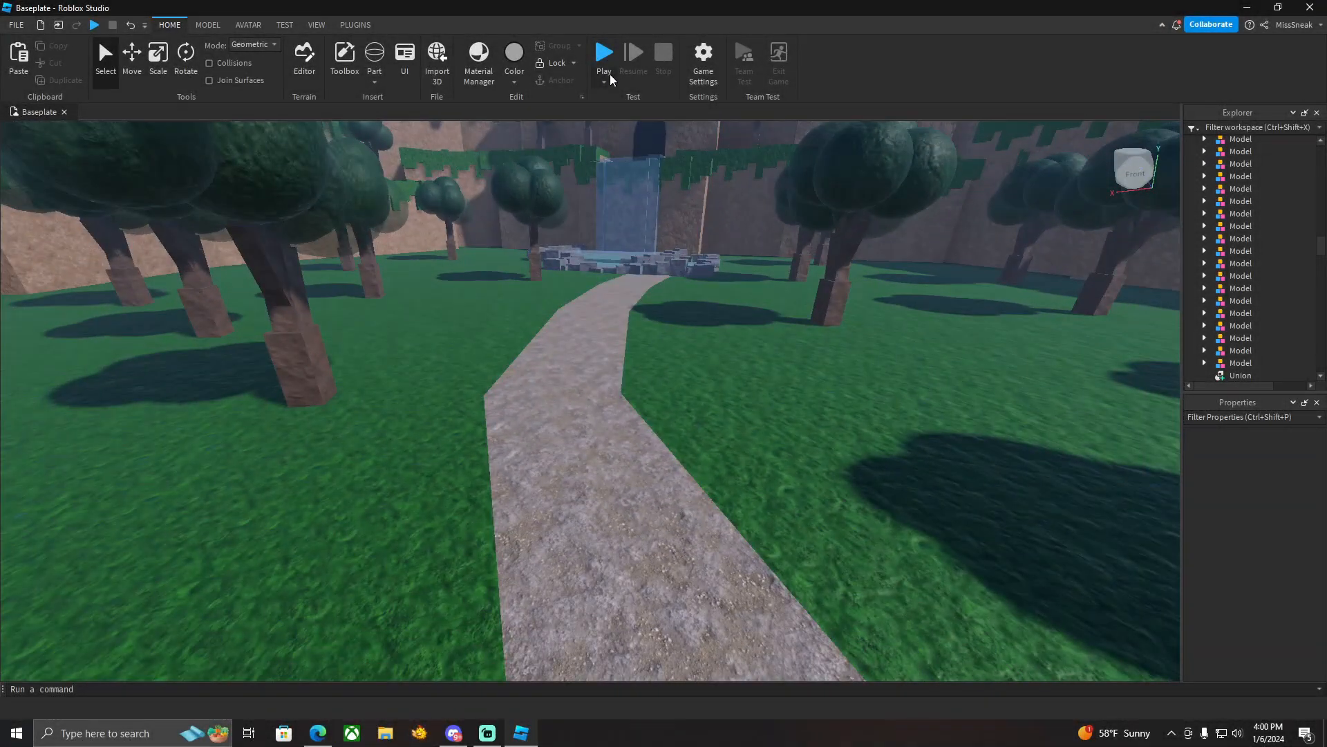
Launch a playtest of the forest lobby place and let it finish loading.
{"action": "left_click", "coordinate": [604, 53]}
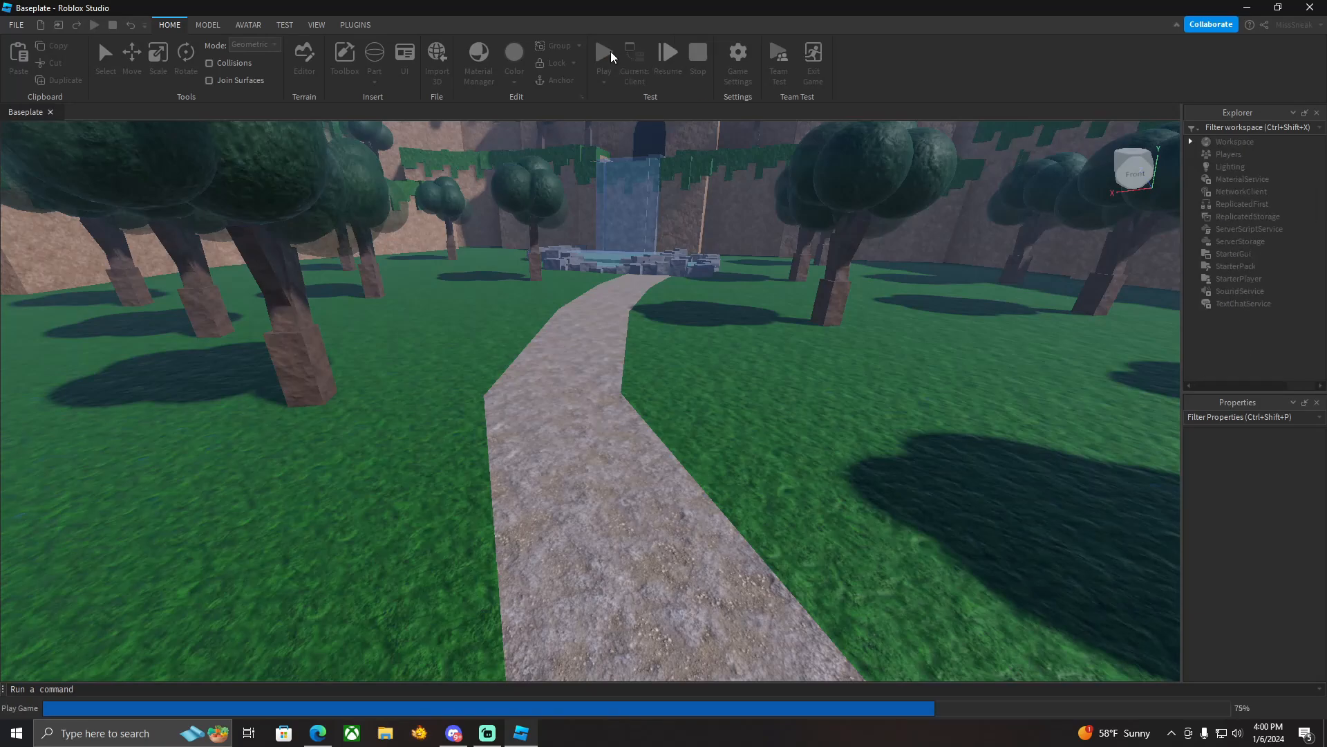
{"action": "left_click", "coordinate": [603, 51]}
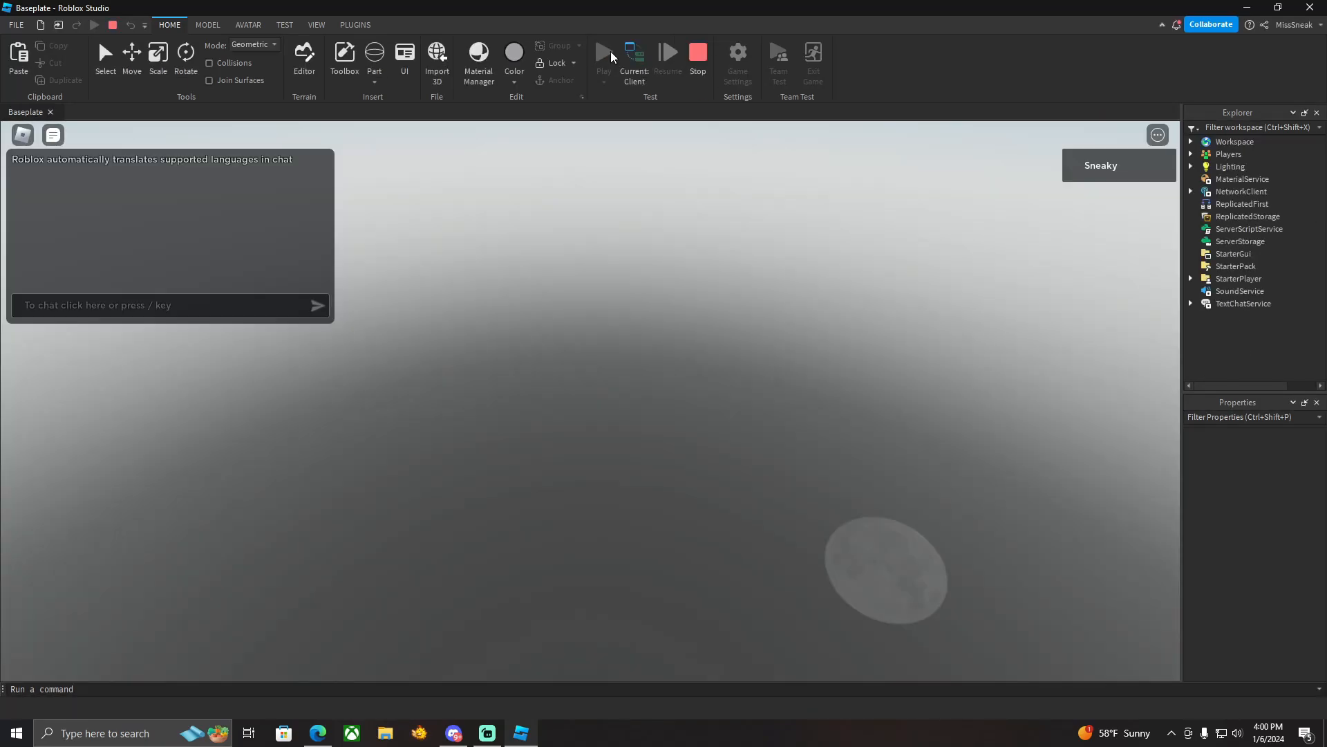
{"action": "left_click", "coordinate": [633, 52]}
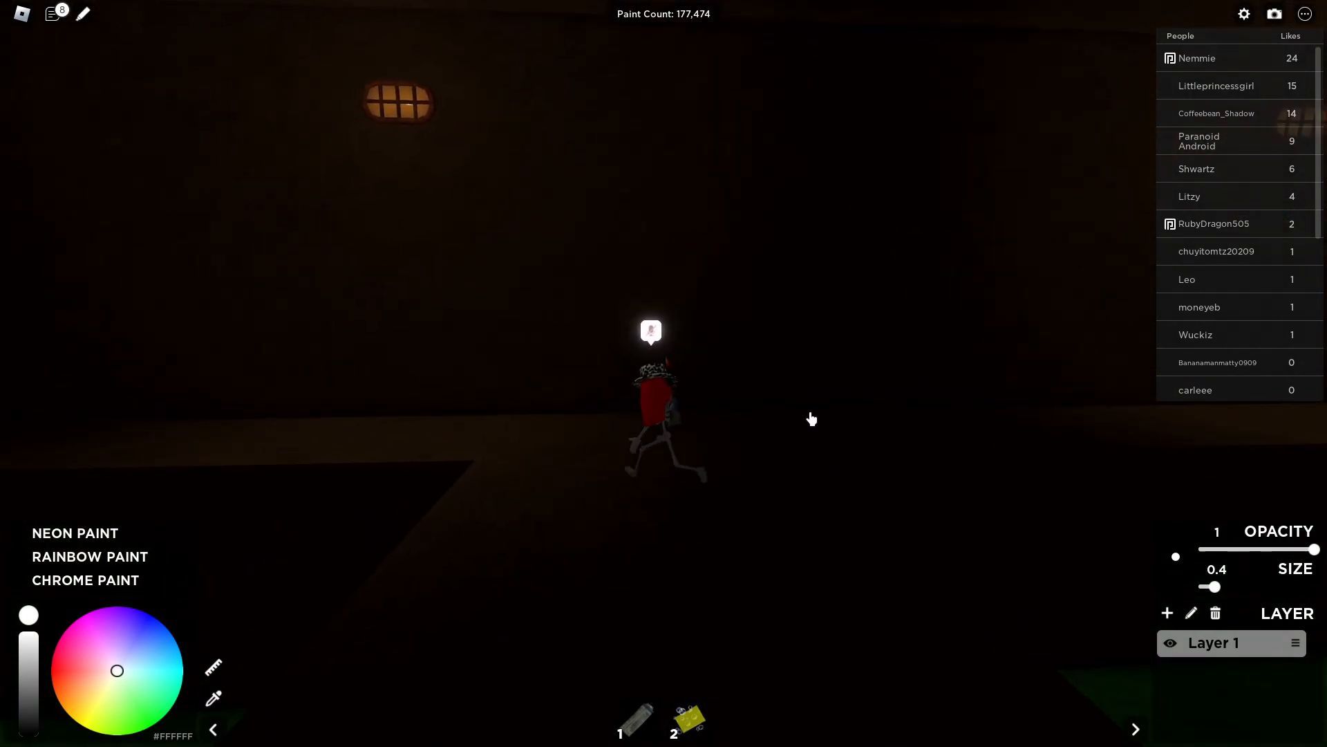
{"action": "mouse_move", "coordinate": [581, 199]}
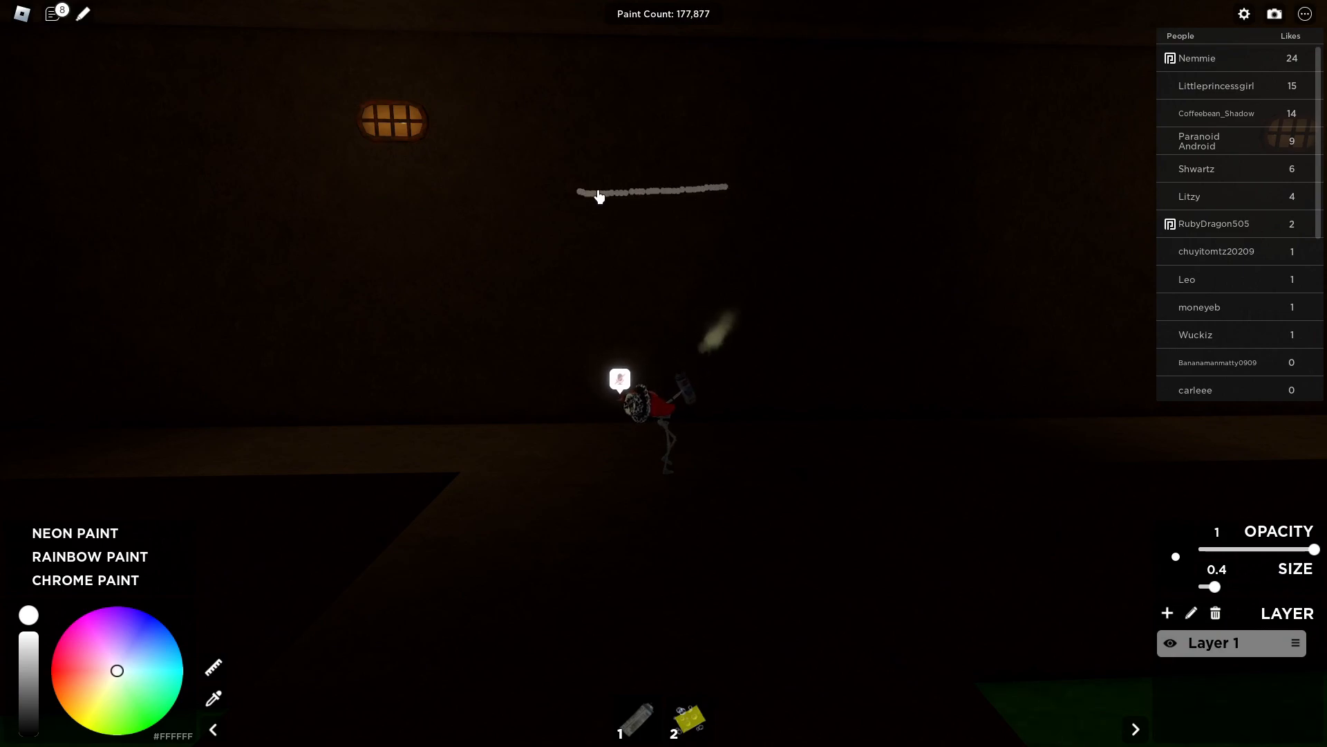
Paint a white spray stroke diagonally across the dark wall.
{"action": "left_click_drag", "start_coordinate": [592, 195], "coordinate": [525, 330]}
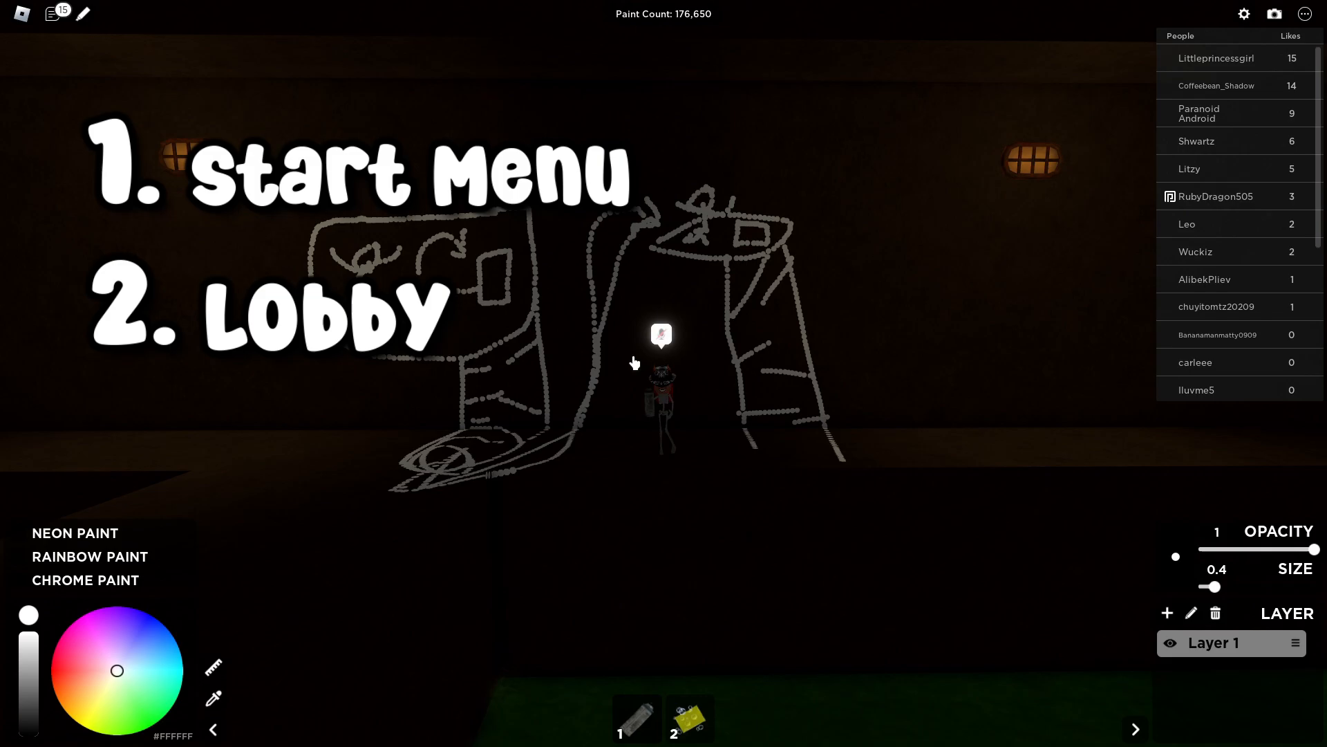
{"action": "mouse_move", "coordinate": [701, 421]}
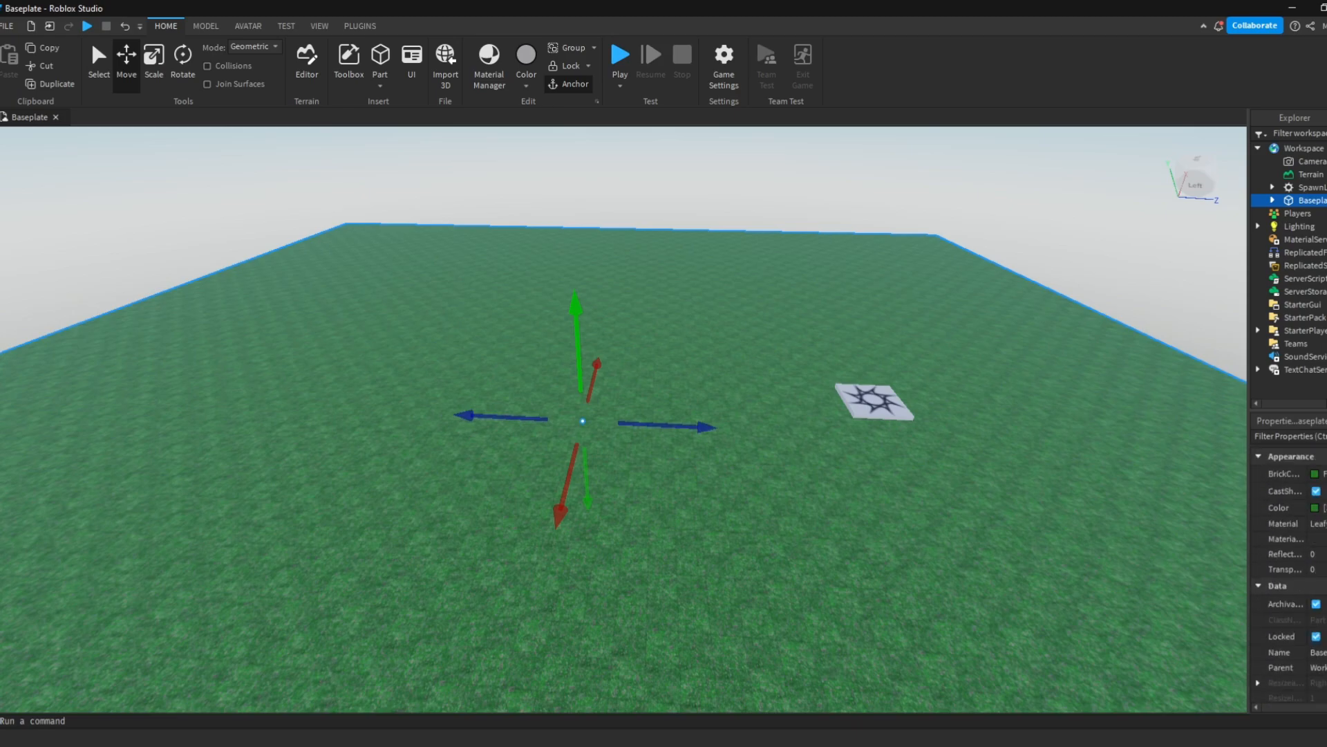
Insert and scale a block, setting Material to Mud with a LeafyGrass top.
{"action": "left_click", "coordinate": [319, 26]}
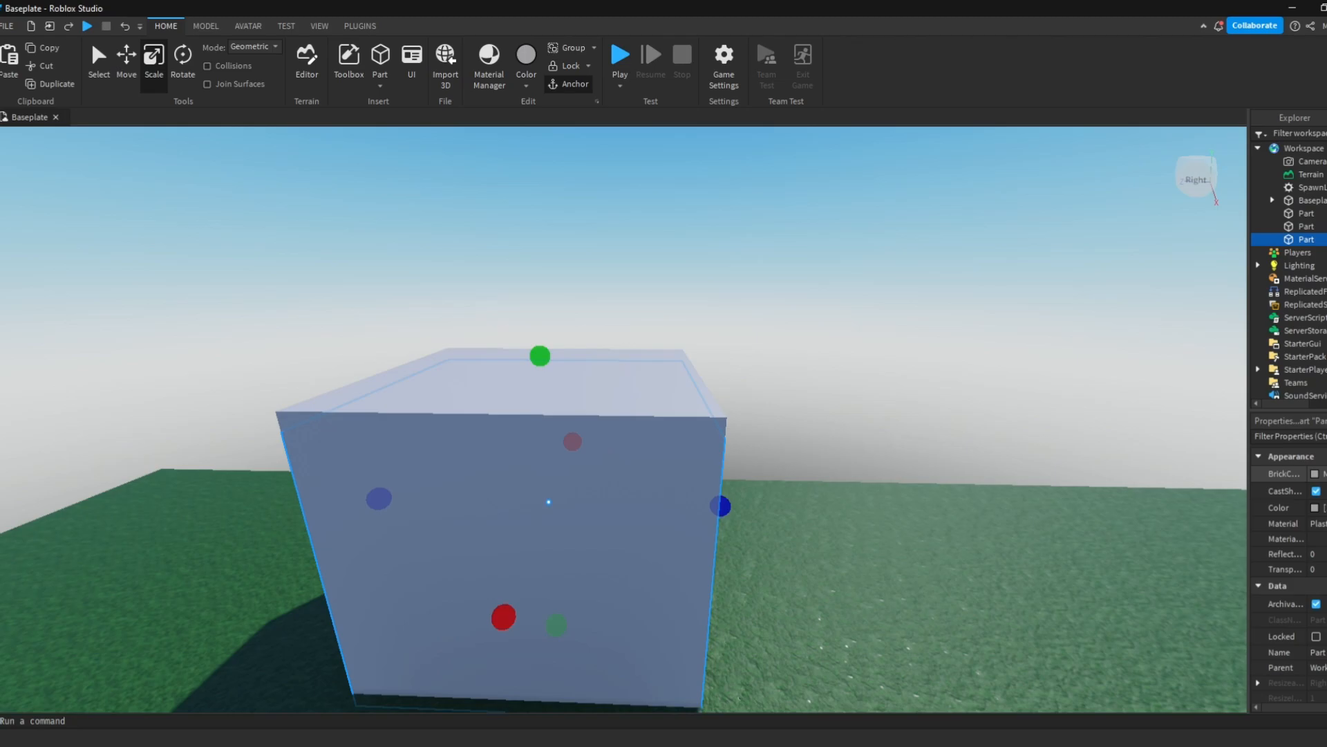
{"action": "left_click", "coordinate": [1270, 523]}
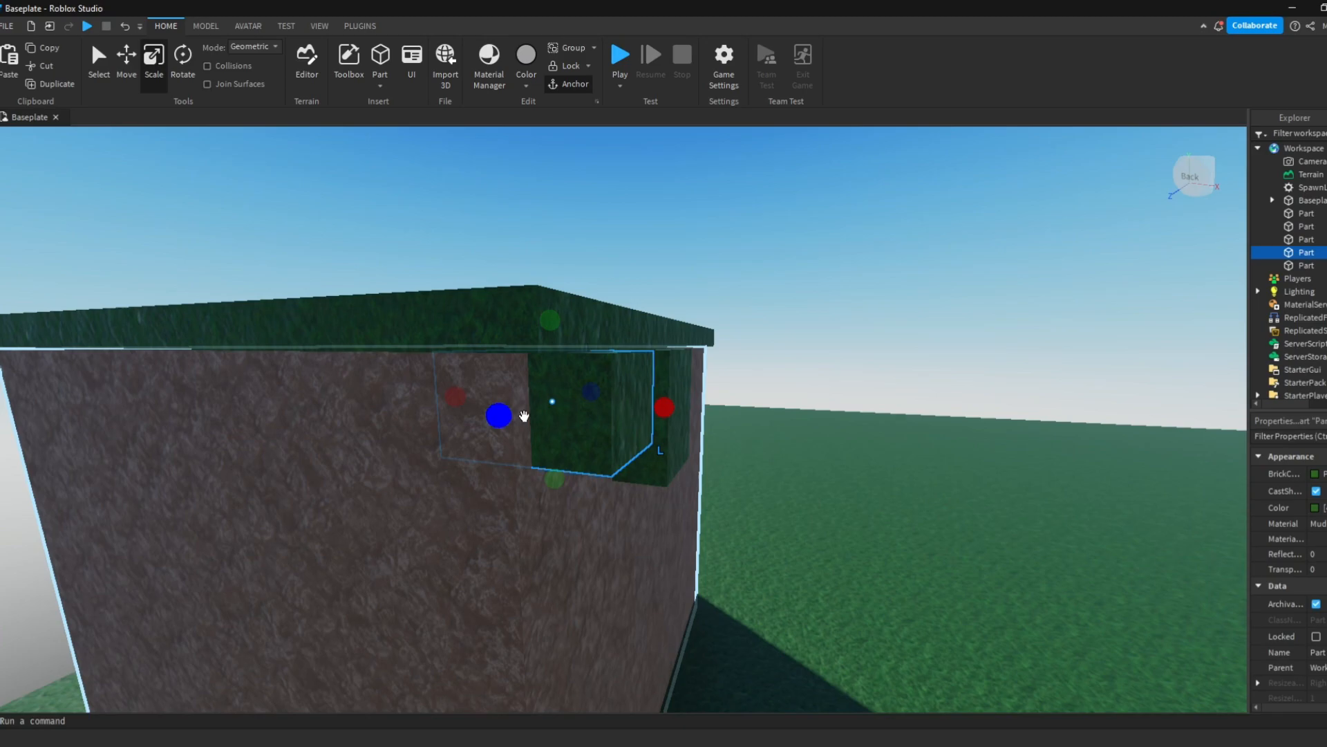
{"action": "left_click", "coordinate": [205, 26]}
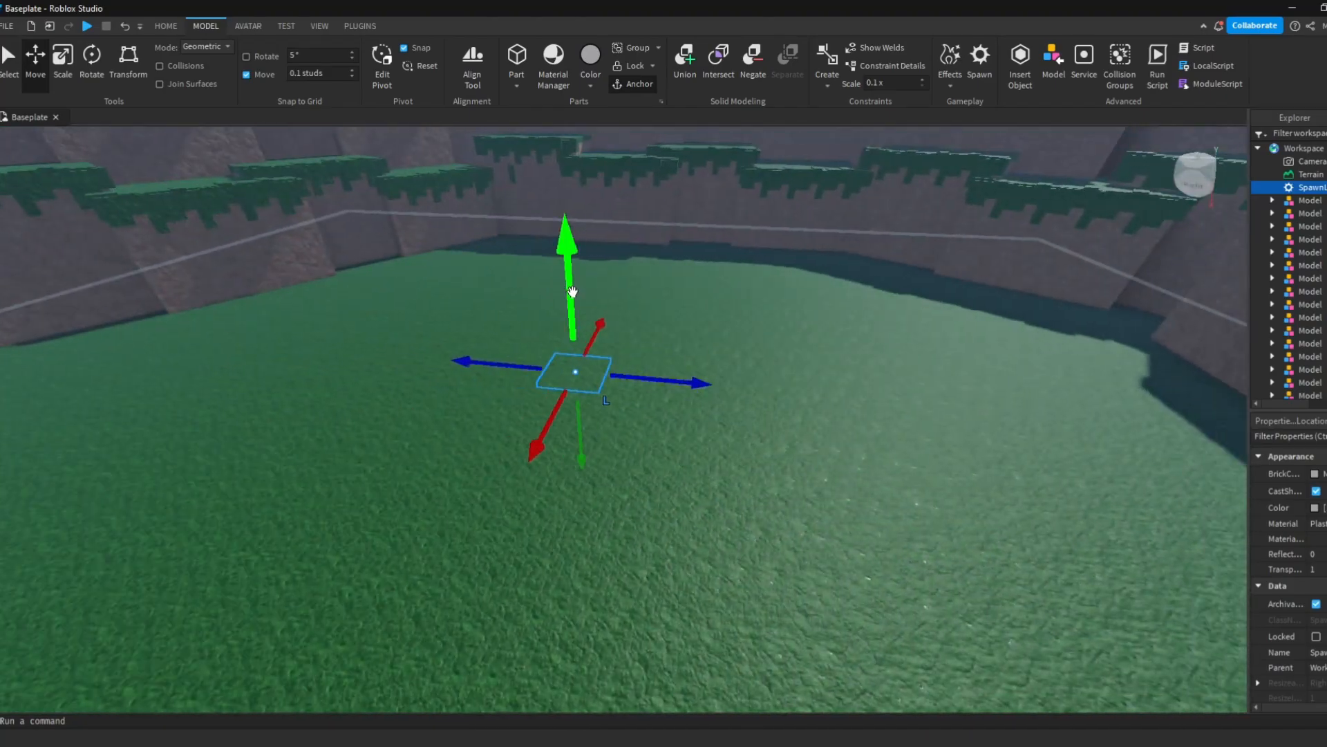
Playtest the lobby with its trees, path and stone-ringed drop hole.
{"action": "left_click", "coordinate": [166, 25]}
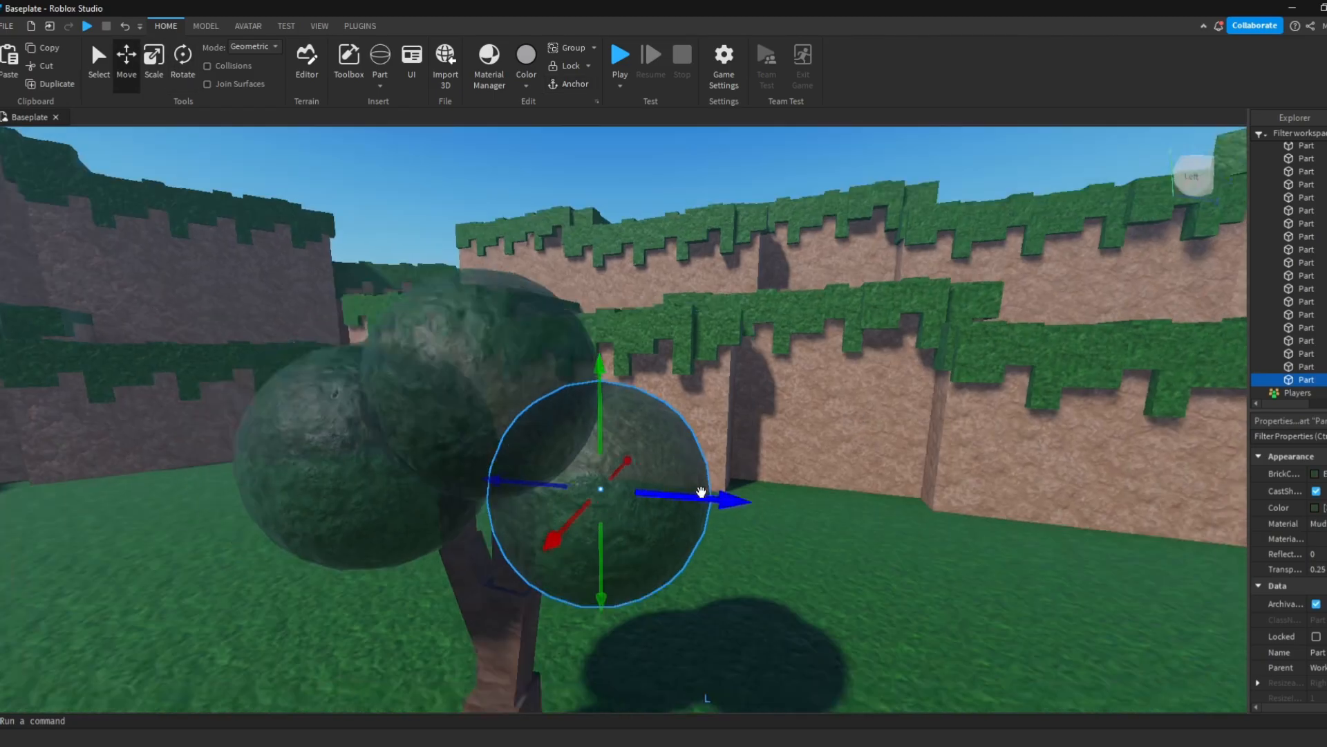
{"action": "left_click", "coordinate": [619, 53]}
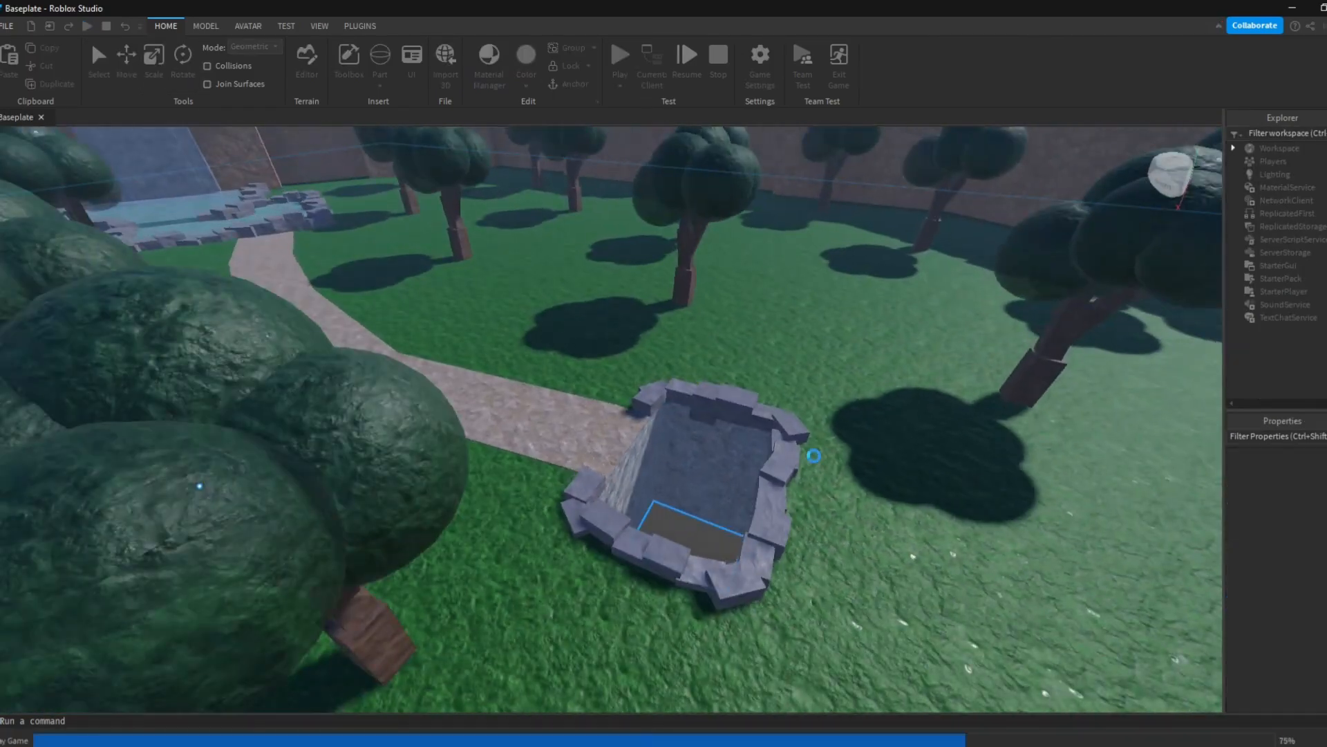
{"action": "left_click", "coordinate": [619, 54]}
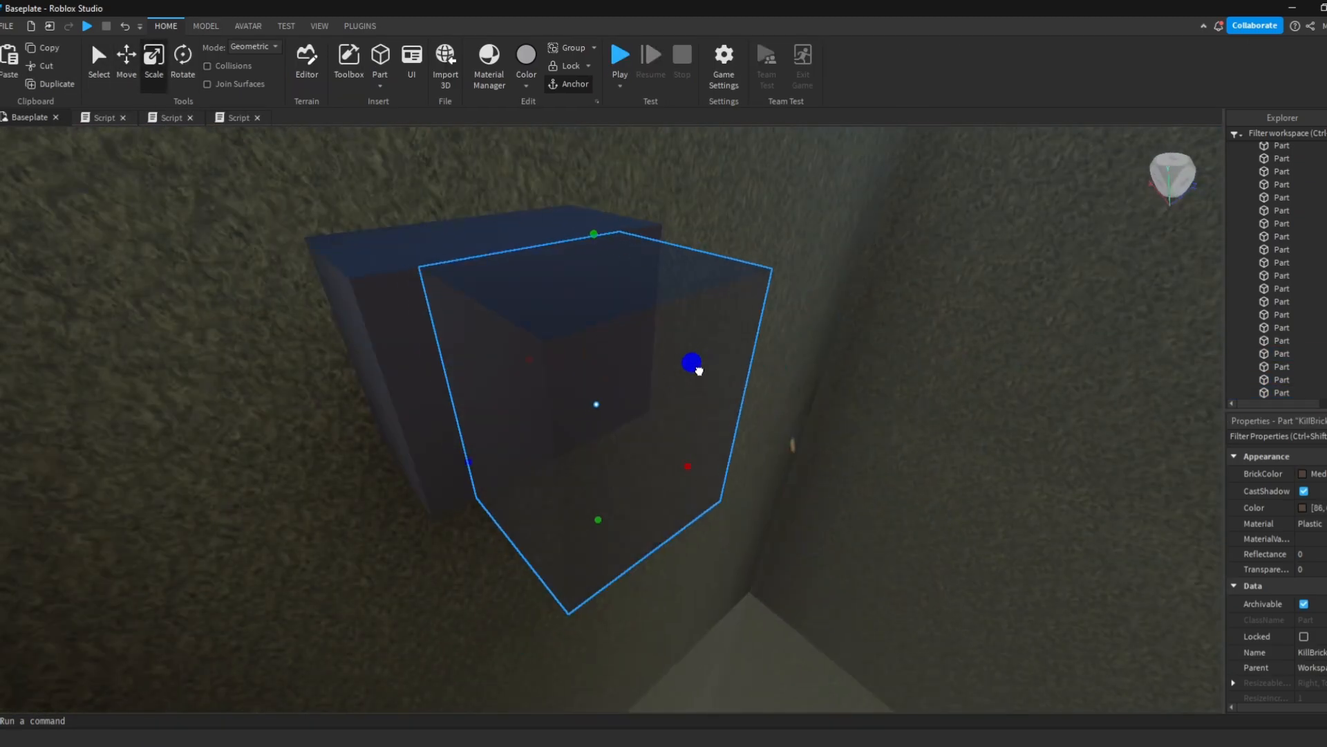
Insert a Part named KillBrick in the drop shaft, scale it, and add a Script.
{"action": "left_click", "coordinate": [182, 57]}
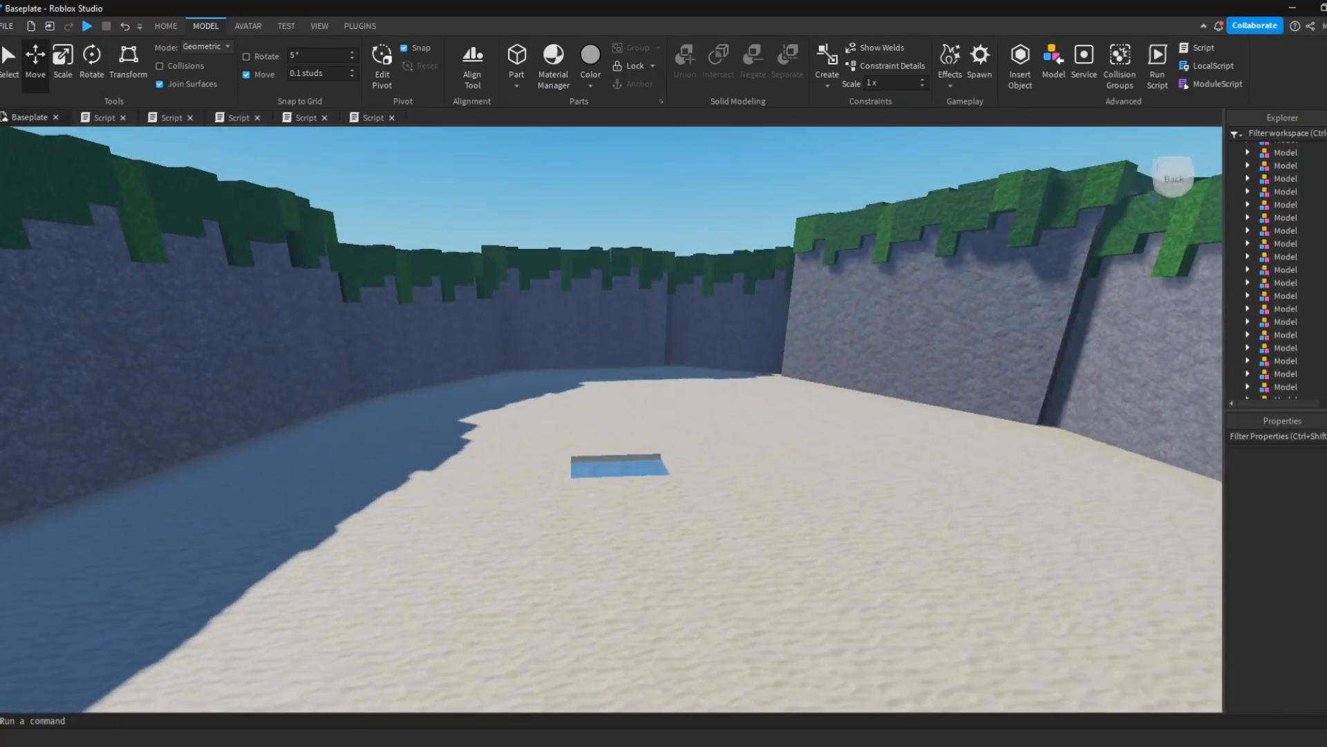
Assemble a brown trunk and anchored green-topped branches into a tree on the sand.
{"action": "left_click", "coordinate": [615, 465]}
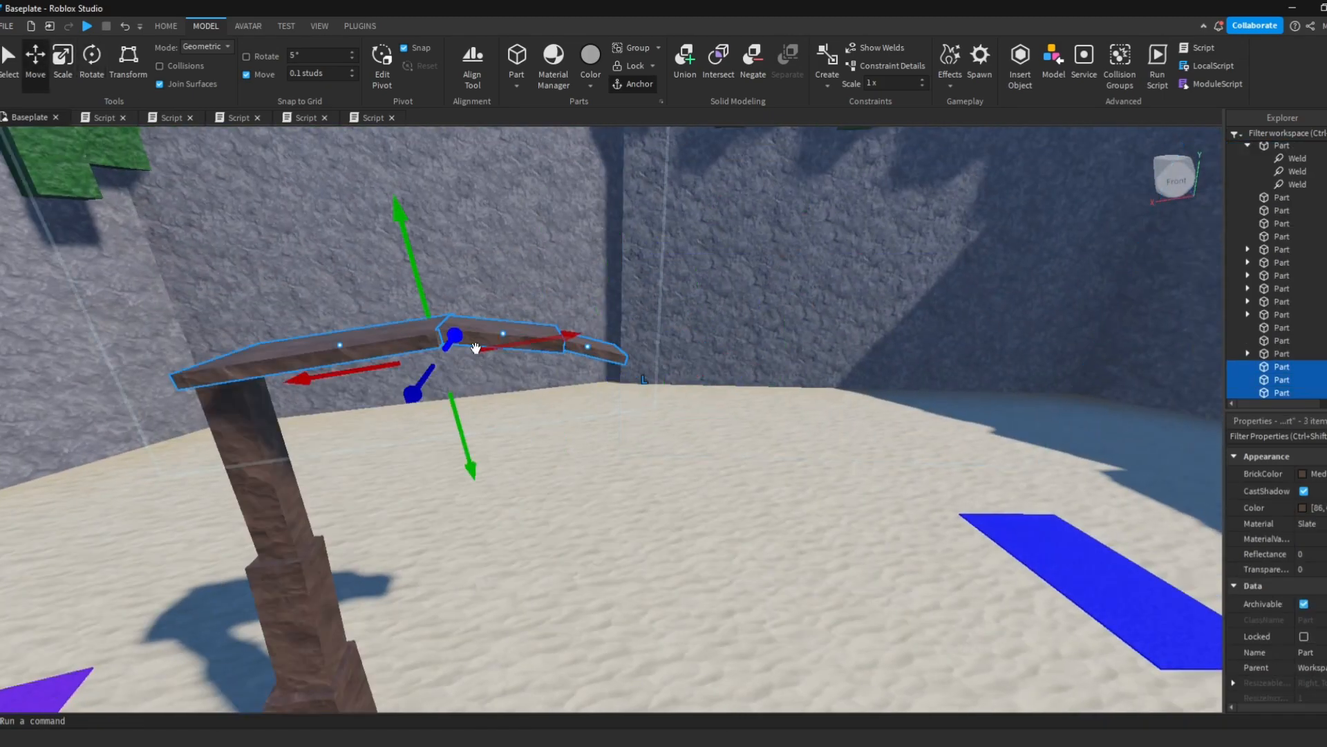
{"action": "left_click", "coordinate": [90, 64]}
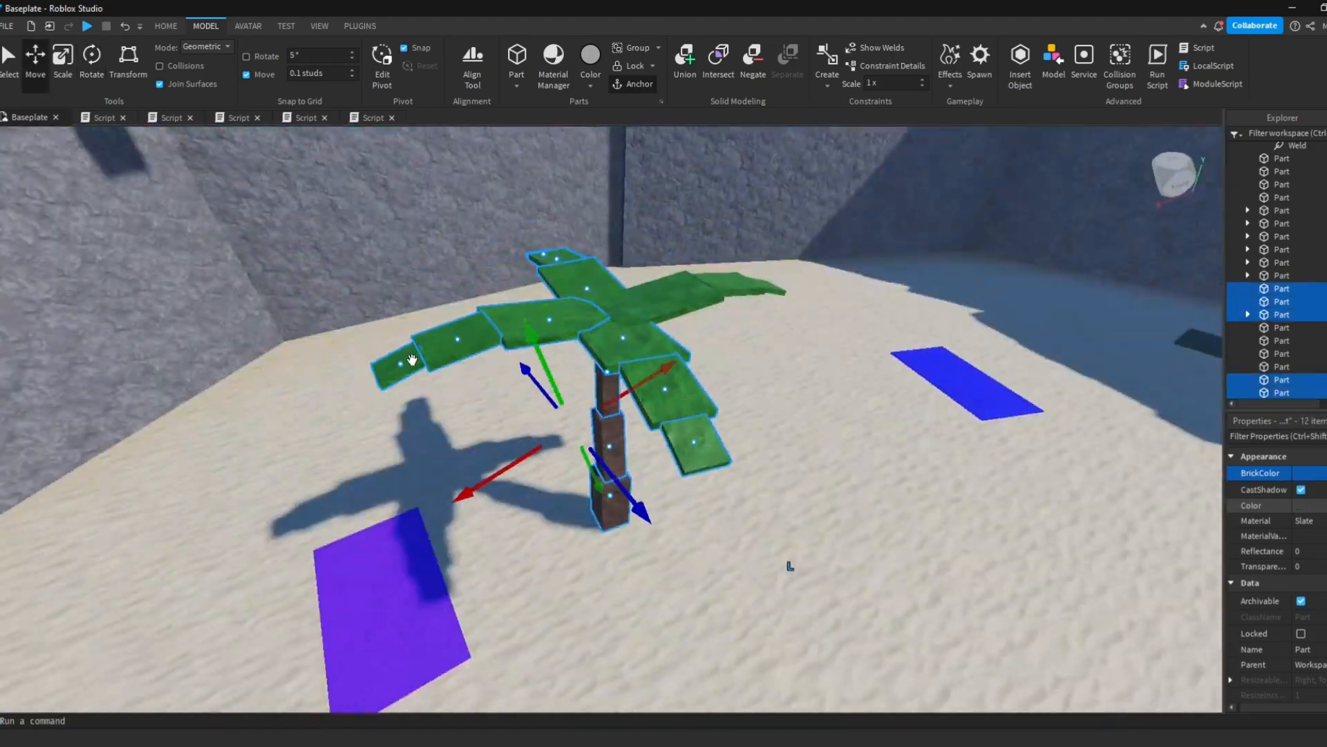
{"action": "left_click", "coordinate": [320, 26]}
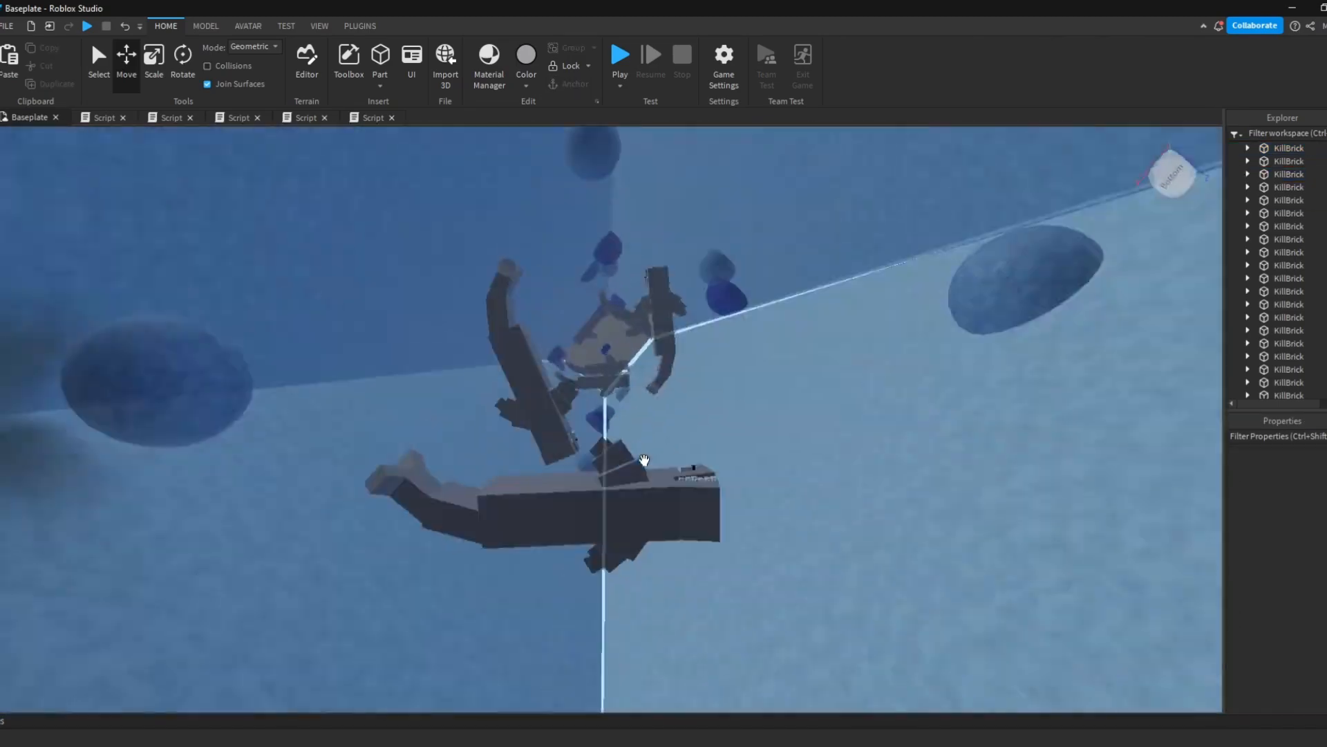
Select the kill bricks near the rocks and set their BrickColor to Crimson.
{"action": "left_click", "coordinate": [580, 546]}
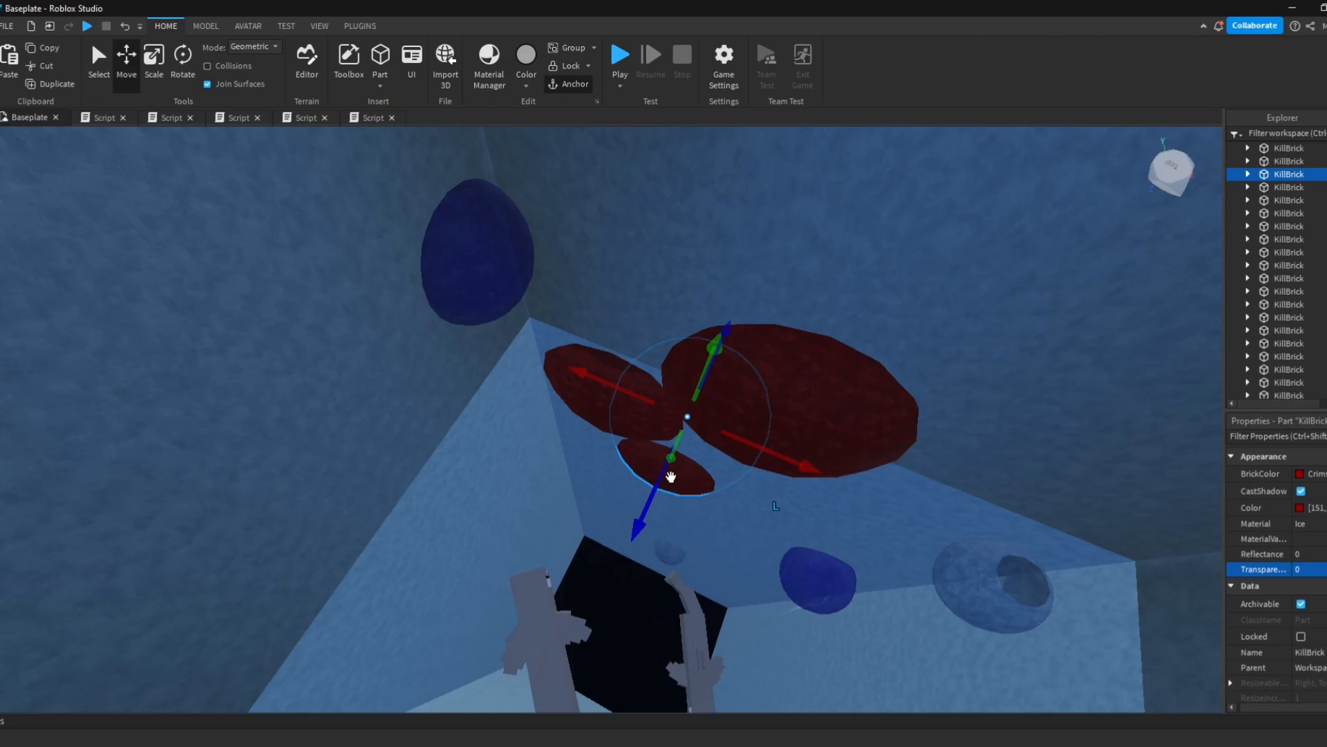
{"action": "left_click", "coordinate": [619, 52]}
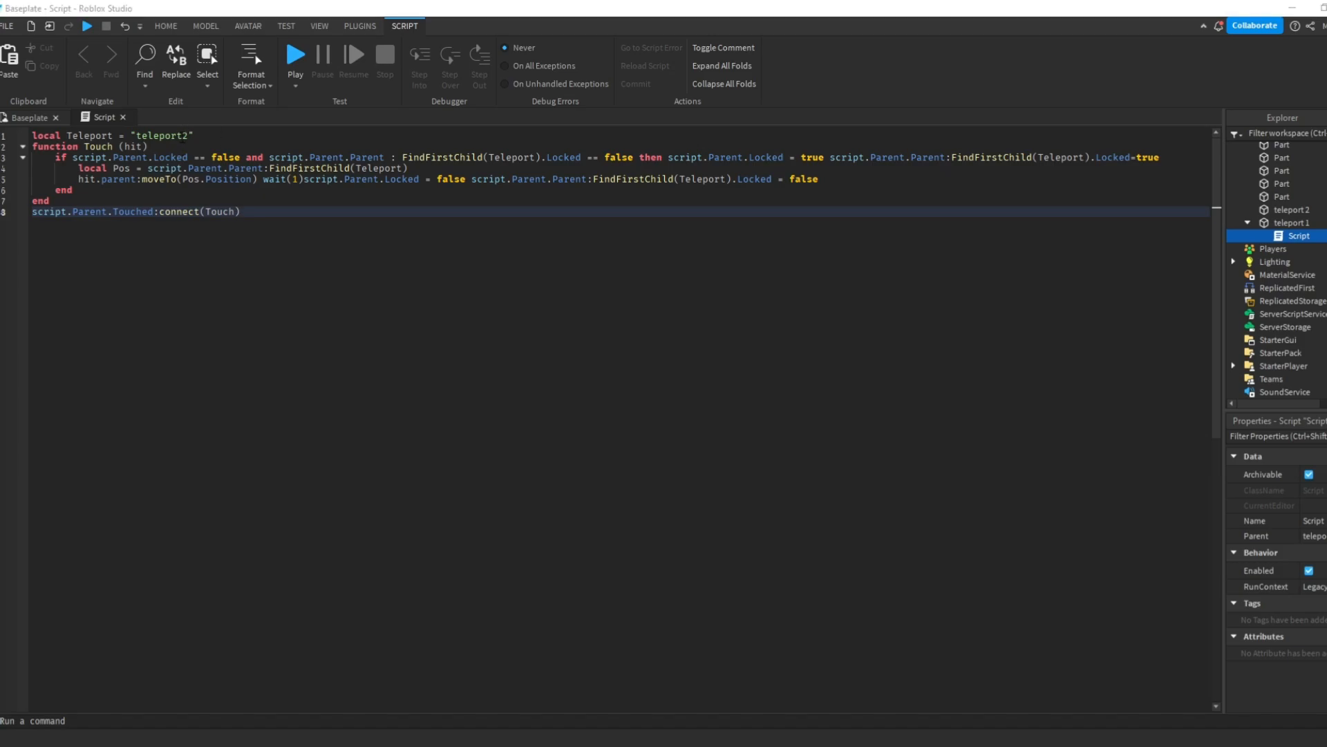
Open teleport 2's script, then return to the Baseplate lobby and select a pad.
{"action": "double_click", "coordinate": [1295, 223]}
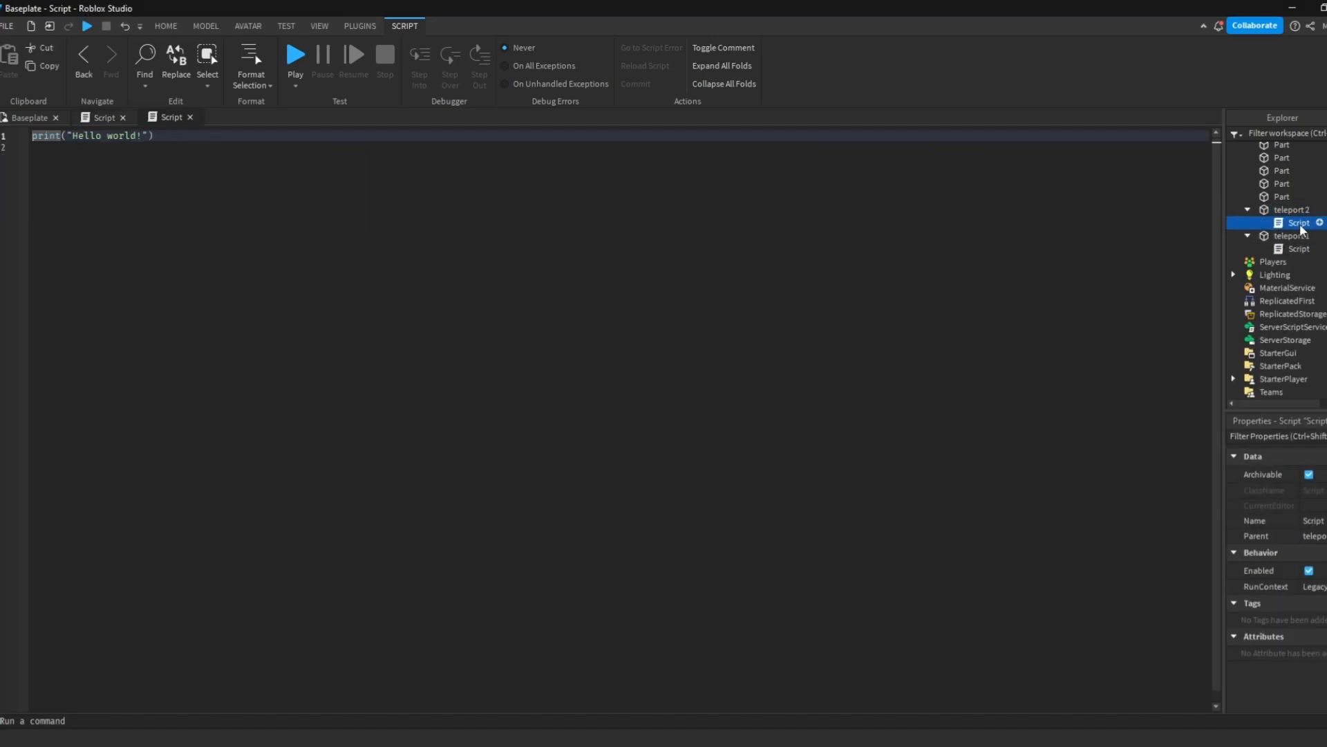
{"action": "double_click", "coordinate": [1298, 222]}
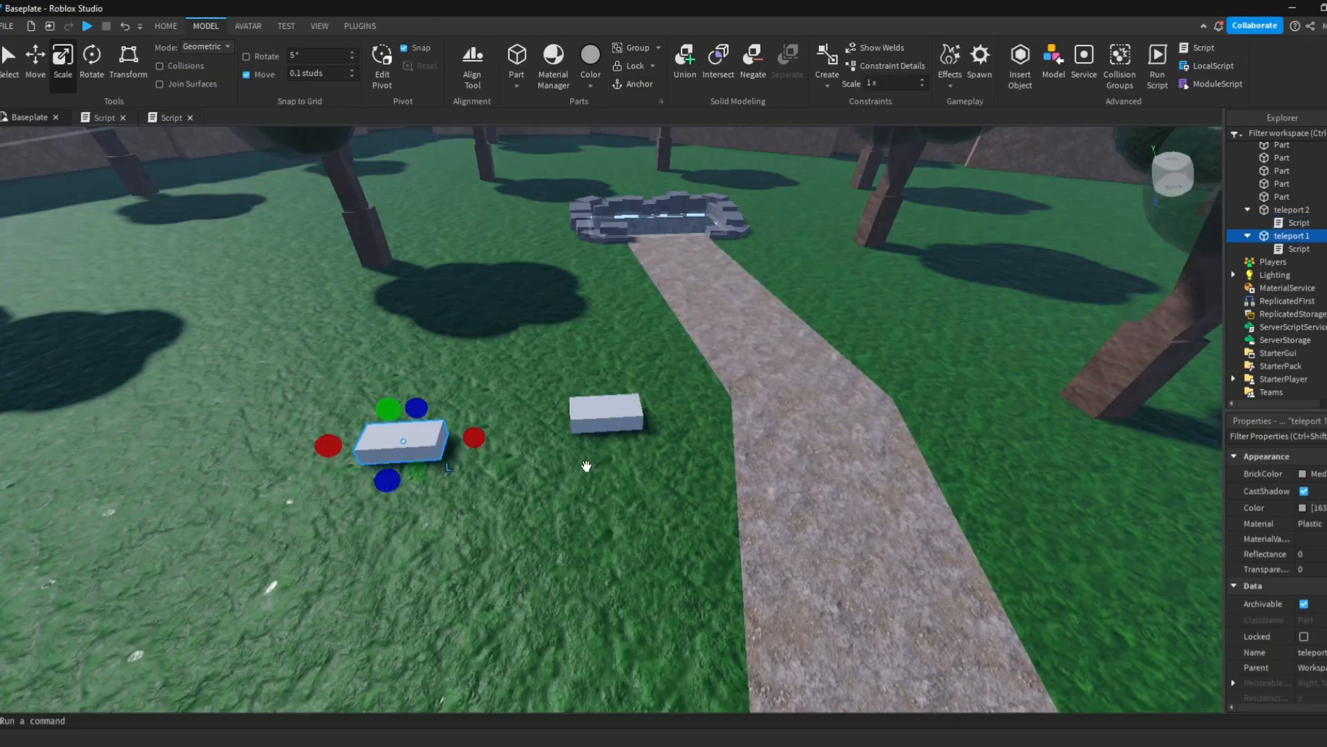
{"action": "left_click", "coordinate": [86, 26]}
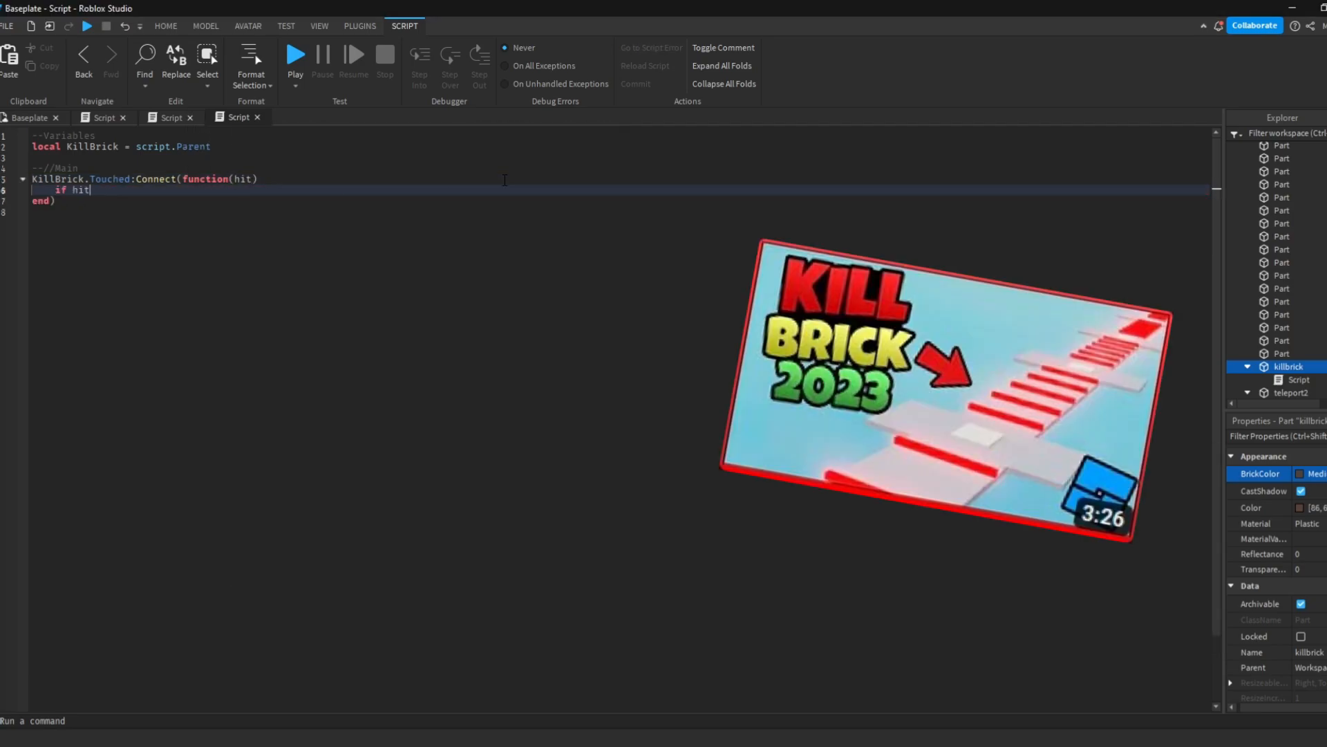
Write the Touched handler finding Humanoid, zeroing Health, and resetting debounce = false.
{"action": "type", "text": ".Parent:FindFirstChild(\"Humanoid\") then"}
{"action": "type", "text": "wait(cooldown"}
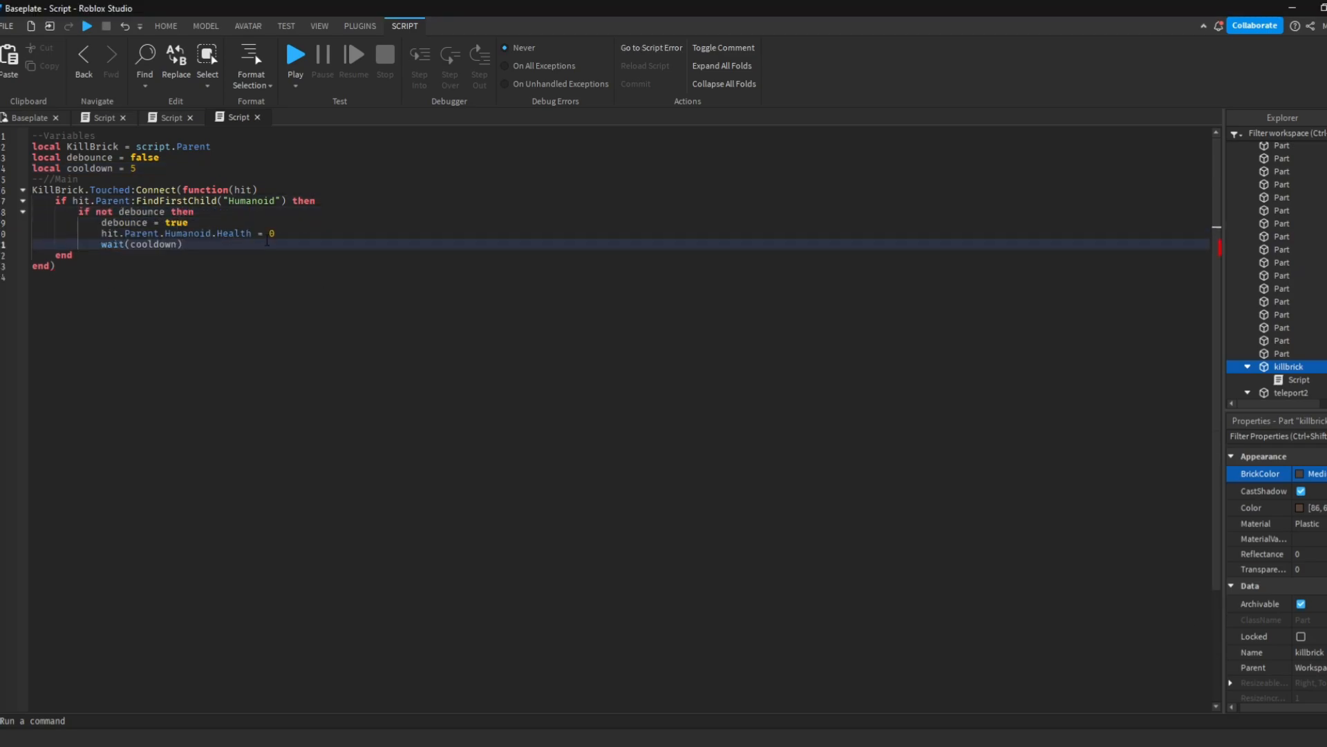
{"action": "type", "text": "debounce = false"}
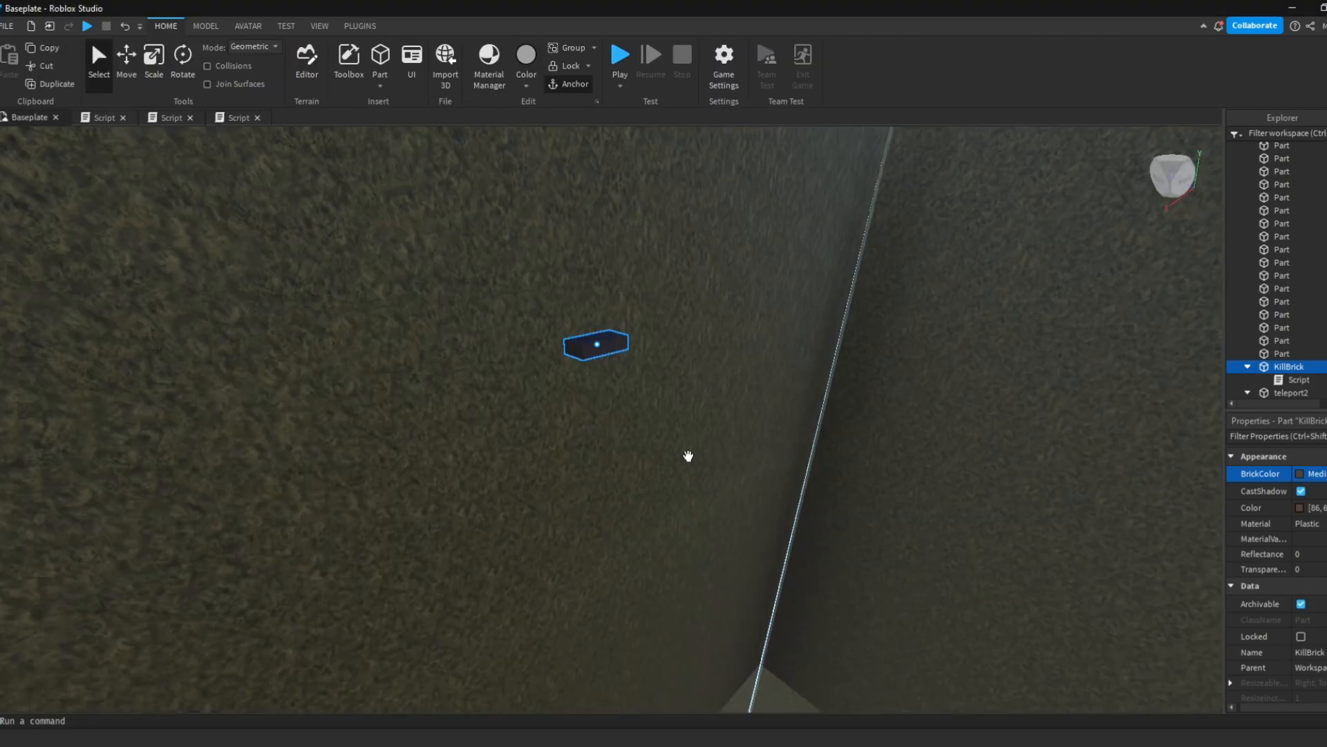
{"action": "left_click", "coordinate": [394, 25]}
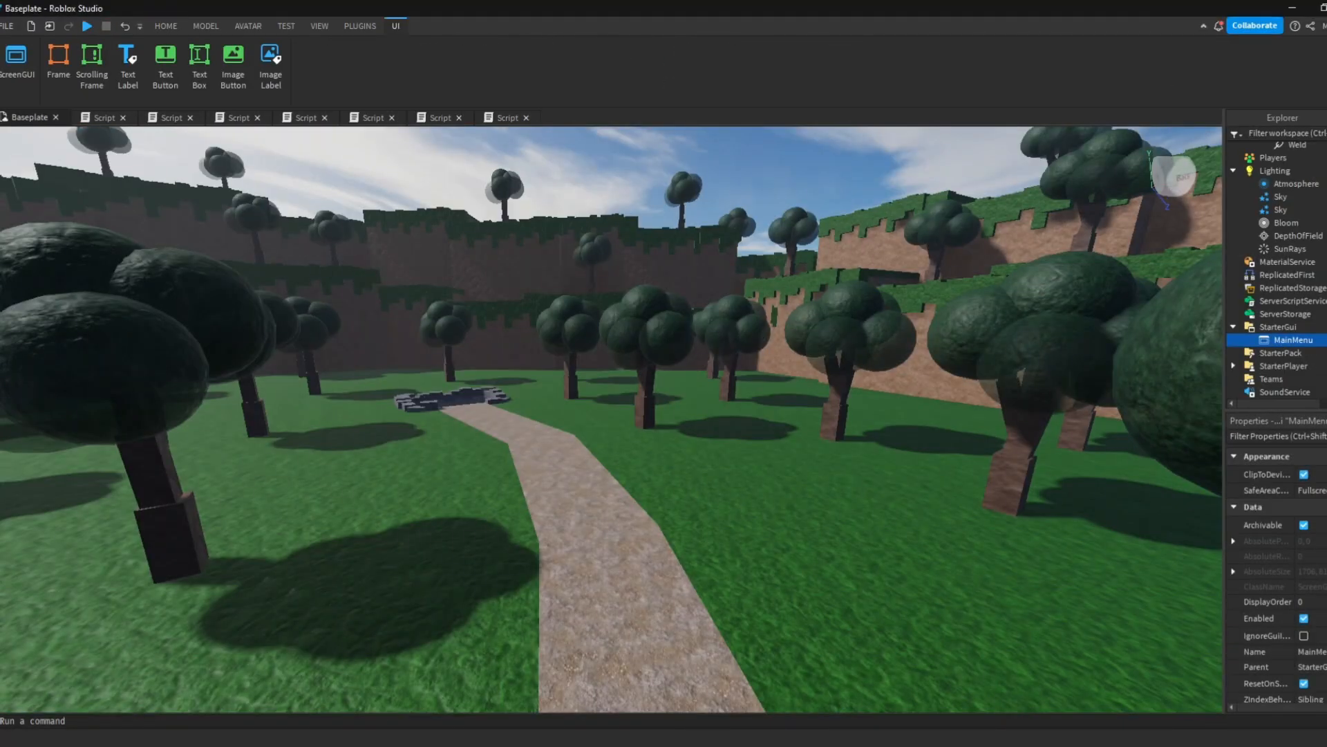
Add a CanvasGroup, green PLAY TextButton and title label to the MainMenu ScreenGui.
{"action": "left_click", "coordinate": [165, 66]}
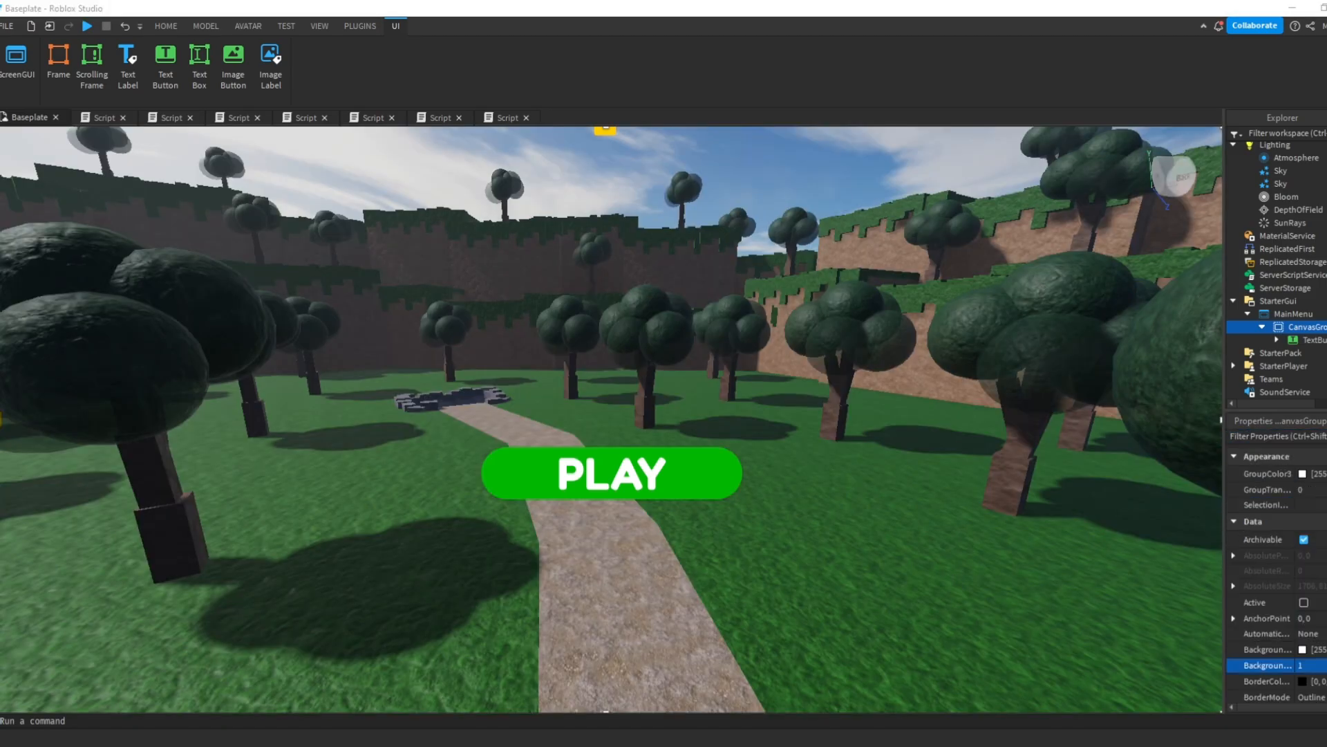
{"action": "left_click", "coordinate": [165, 26]}
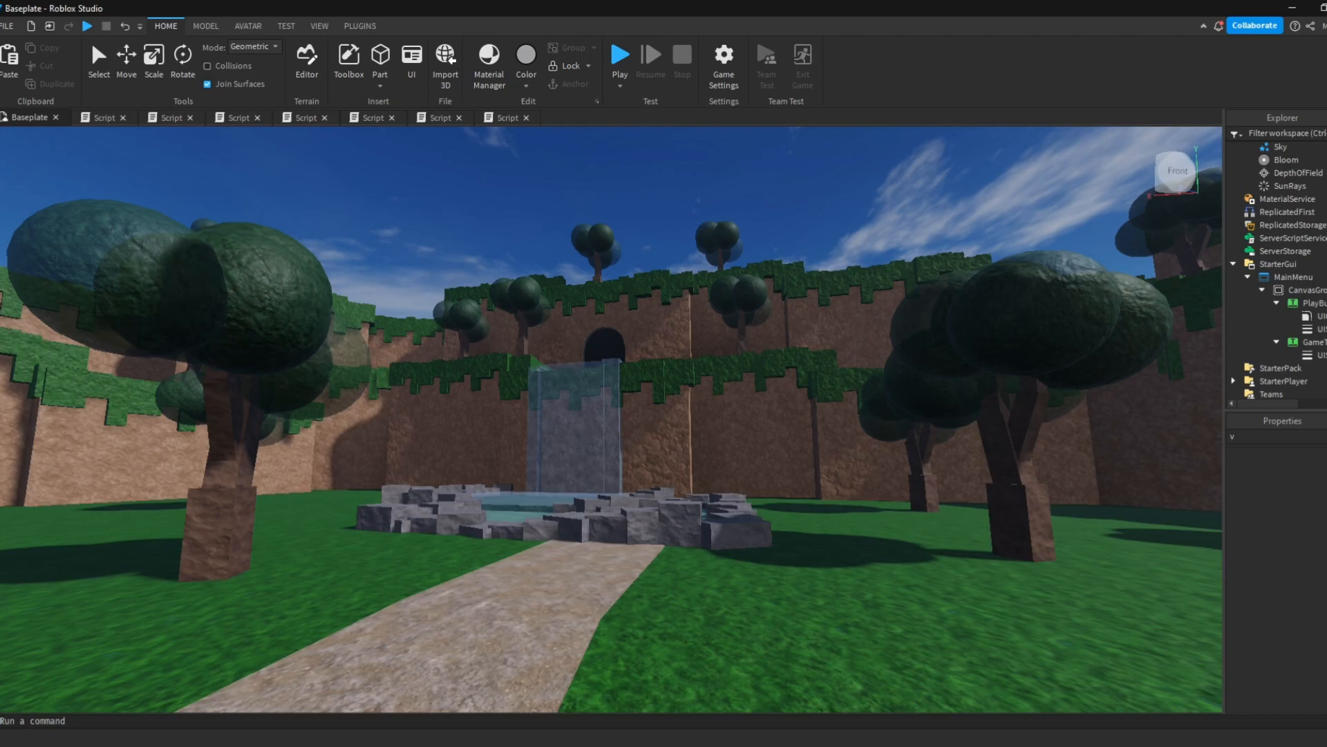
Open the MainMenu module and start GetInMenu with a TweenService reference.
{"action": "left_click", "coordinate": [618, 499]}
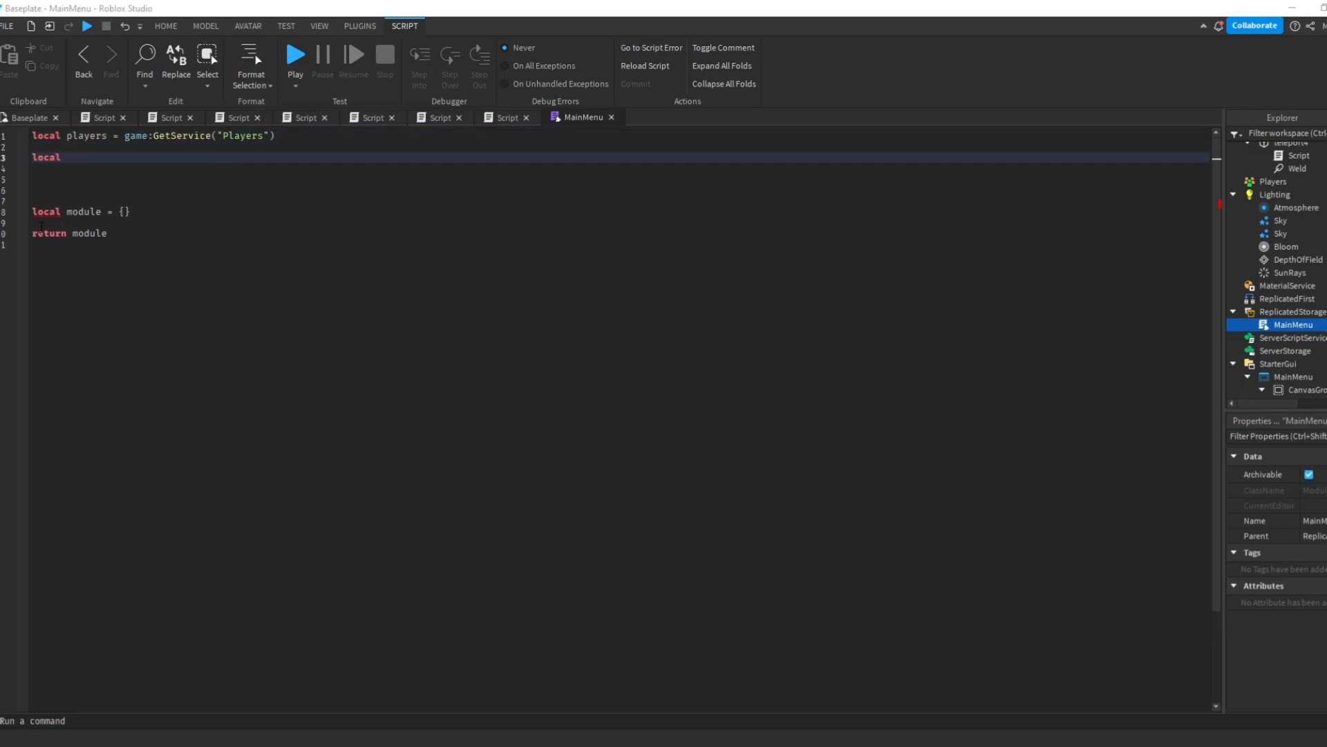
{"action": "type", "text": "TweenService = game:GetService(\"TweenService"}
{"action": "left_click", "coordinate": [1277, 436]}
{"action": "type", "text": "siz"}
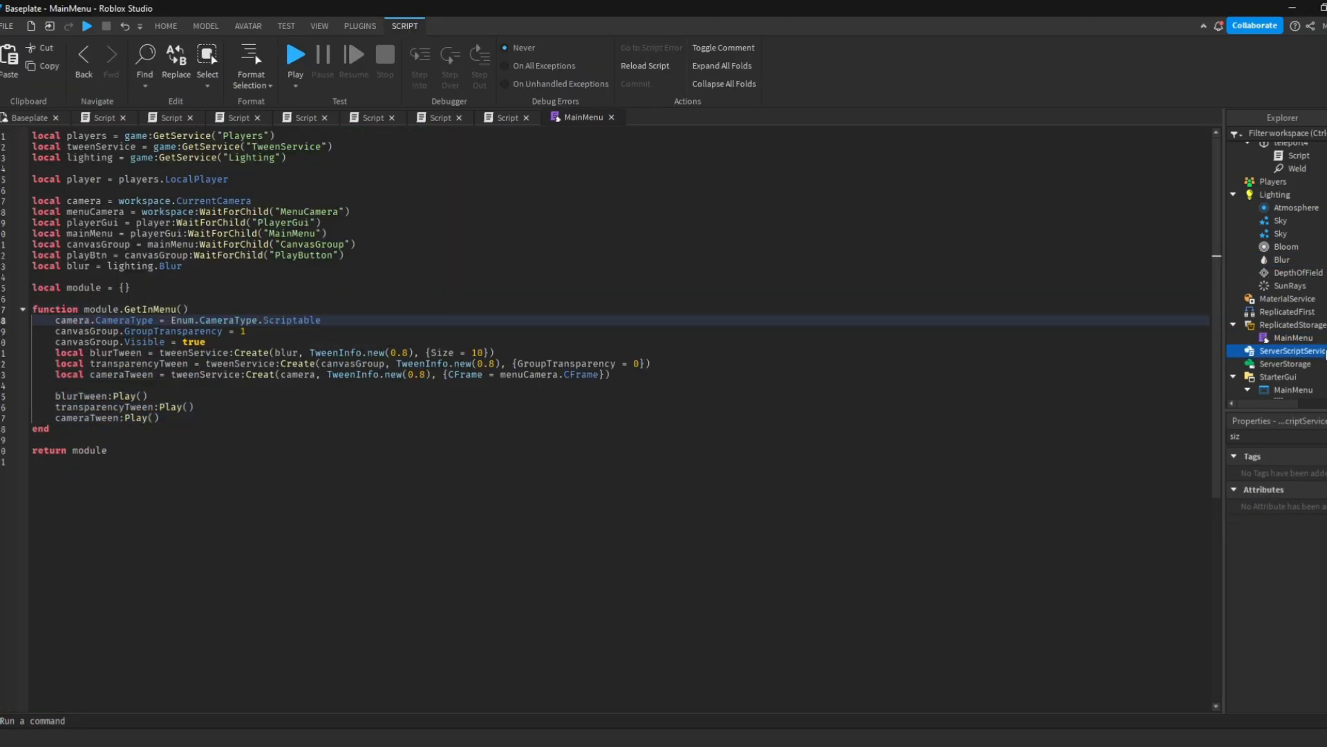
Check the PLAY button and its outline stroke, then set the title TextBox text to FREEFALL.
{"action": "left_click", "coordinate": [295, 53]}
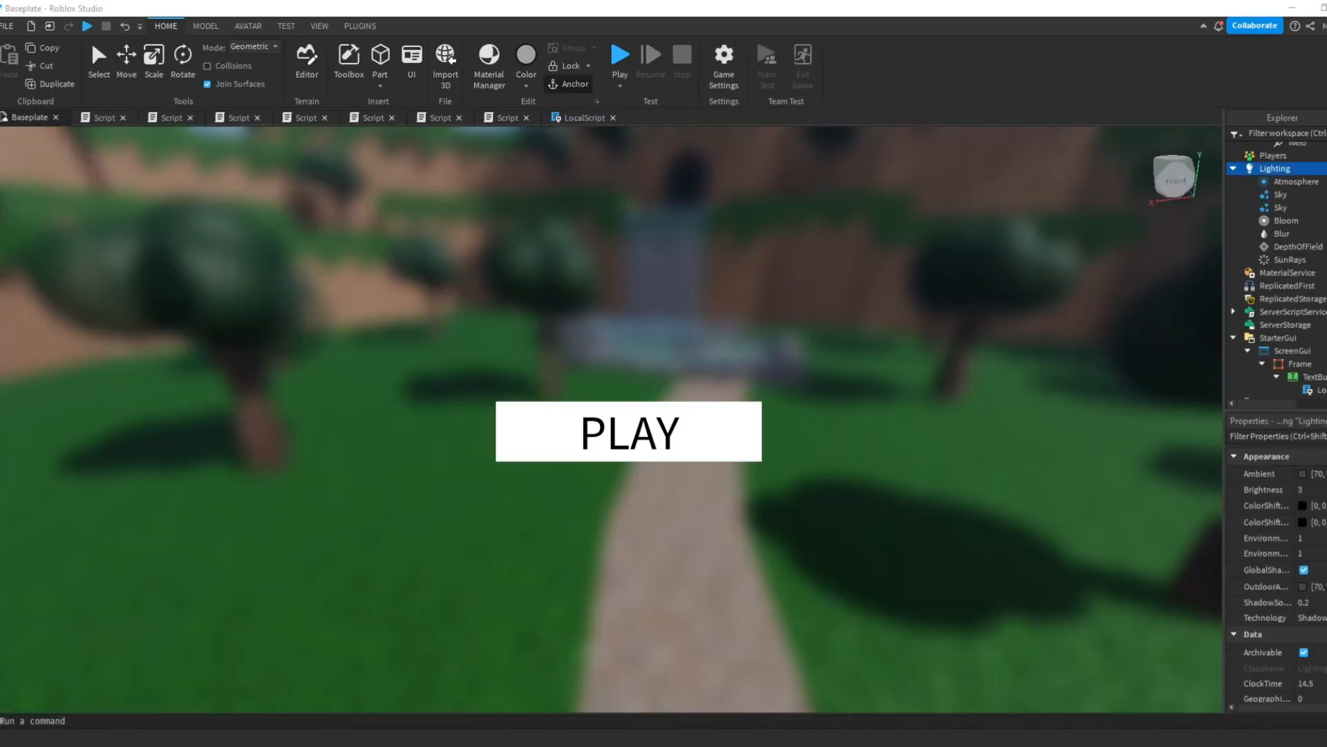
{"action": "left_click", "coordinate": [628, 430]}
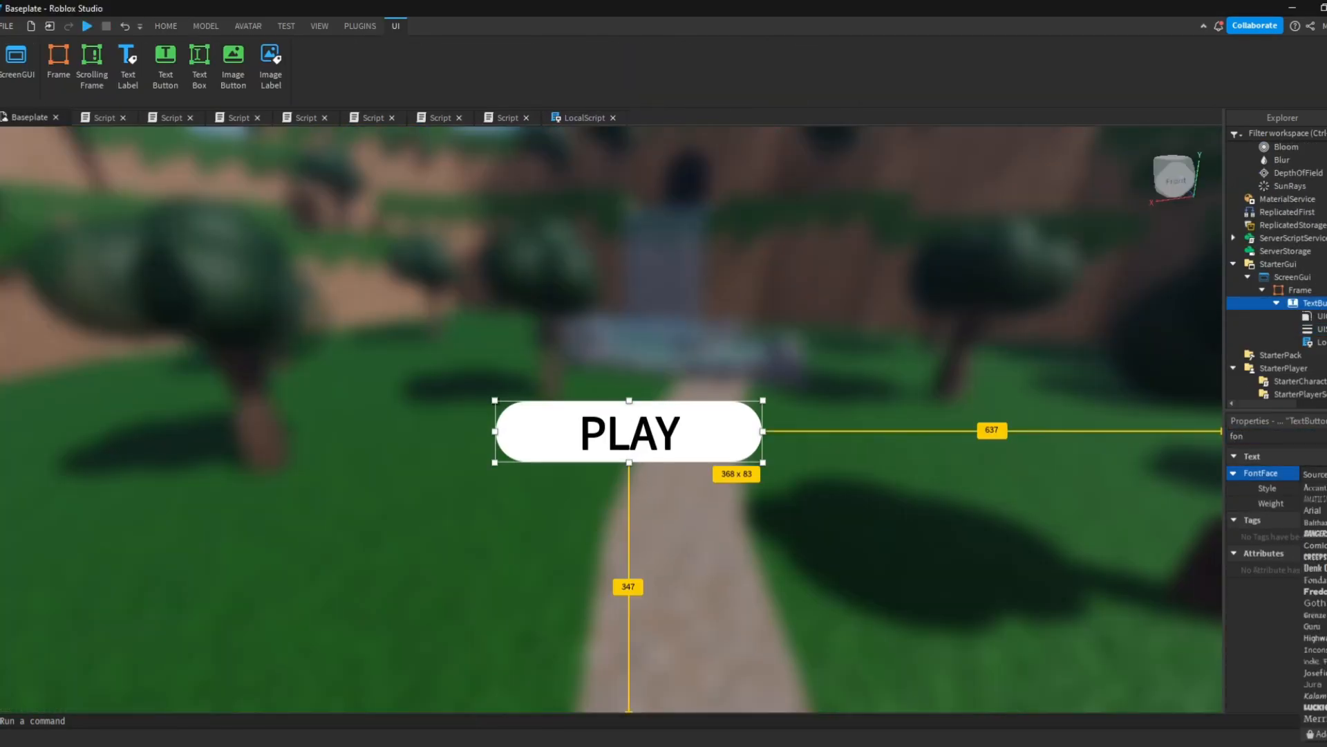
{"action": "left_click", "coordinate": [165, 25]}
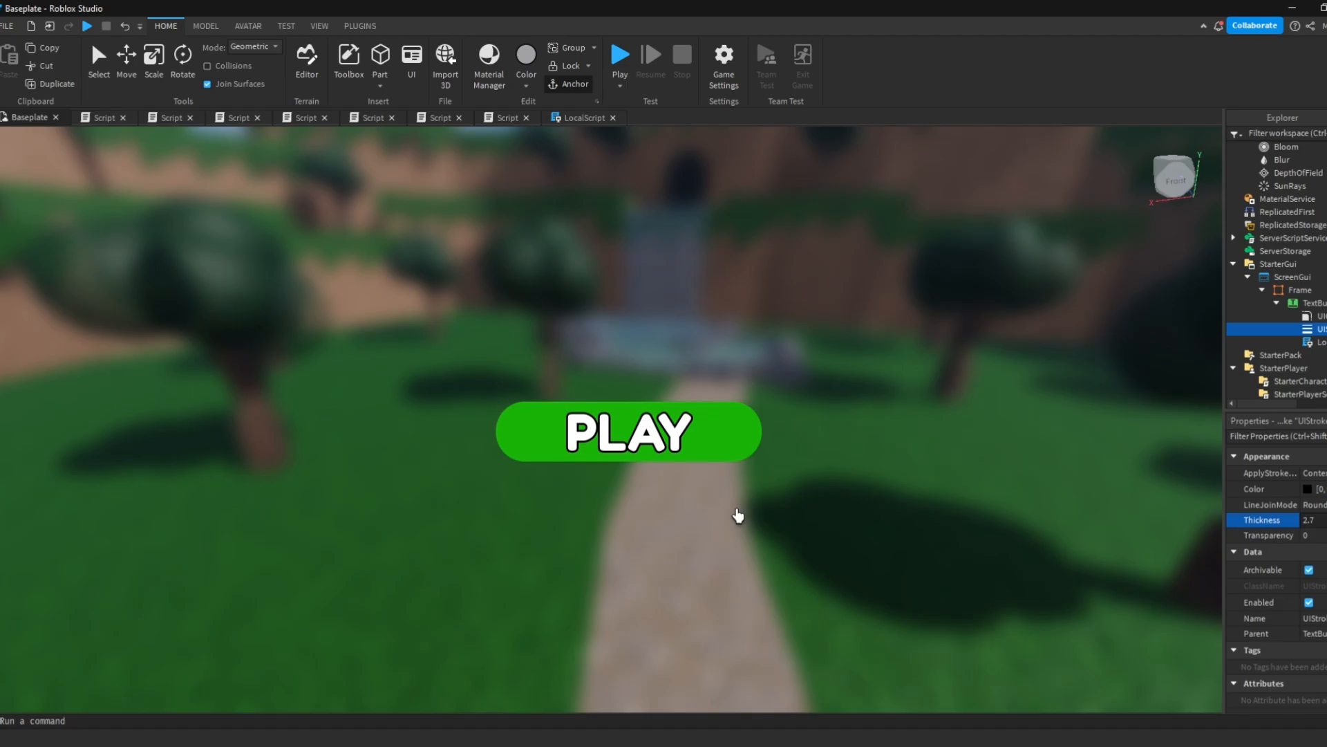
{"action": "left_click", "coordinate": [394, 26]}
{"action": "type", "text": "GAME"}
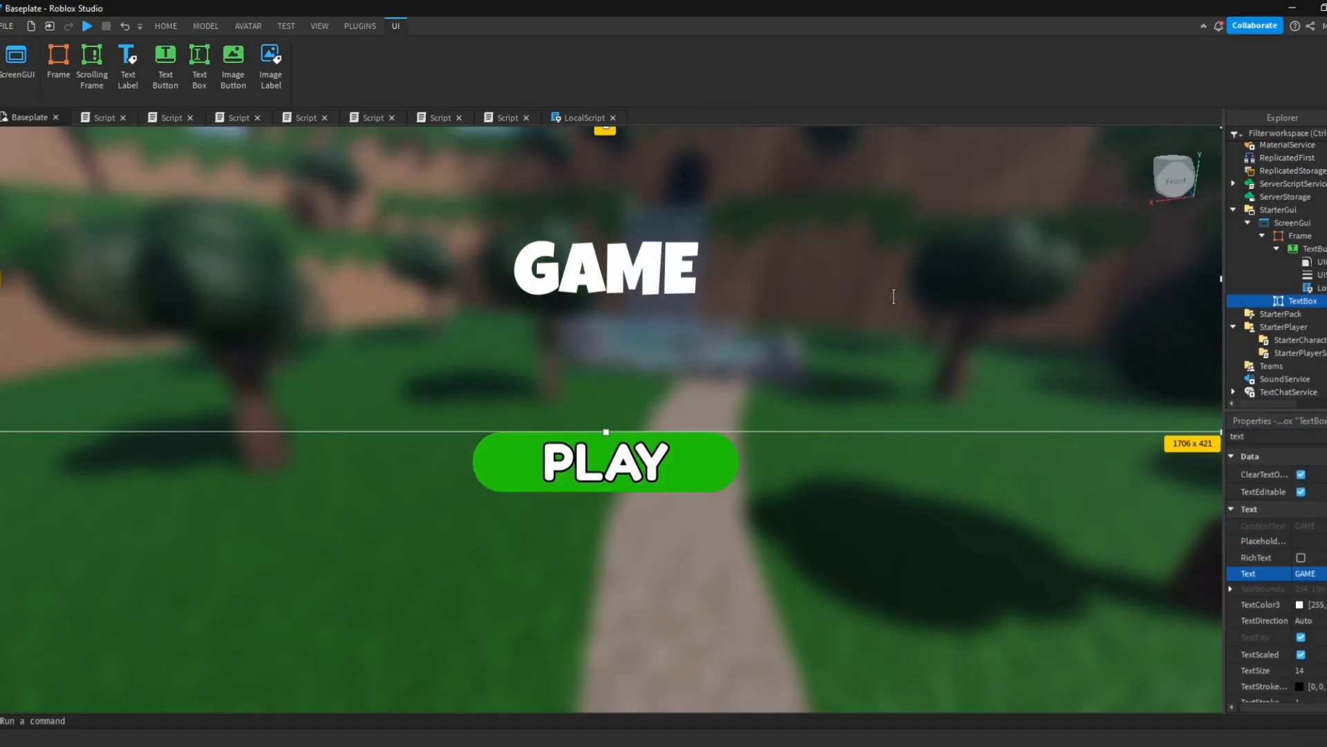
{"action": "left_click", "coordinate": [166, 25]}
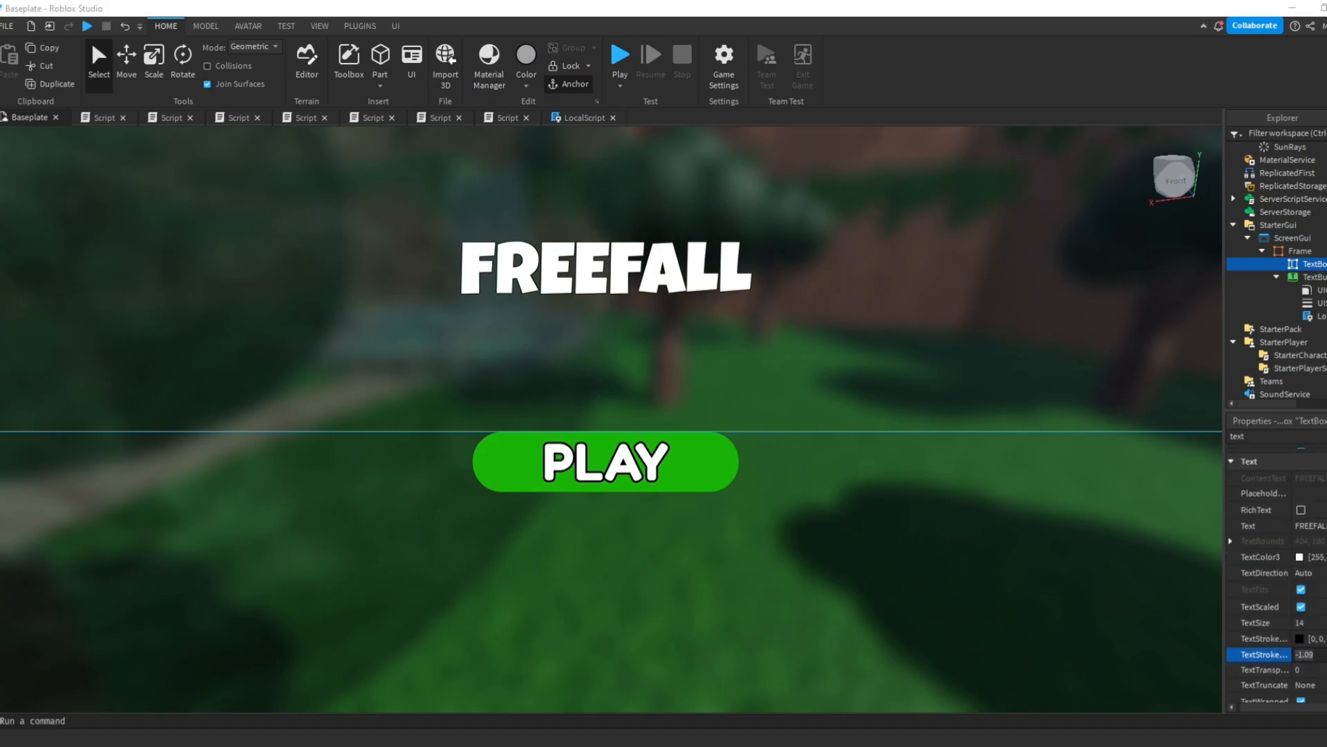
{"action": "left_click", "coordinate": [1283, 314]}
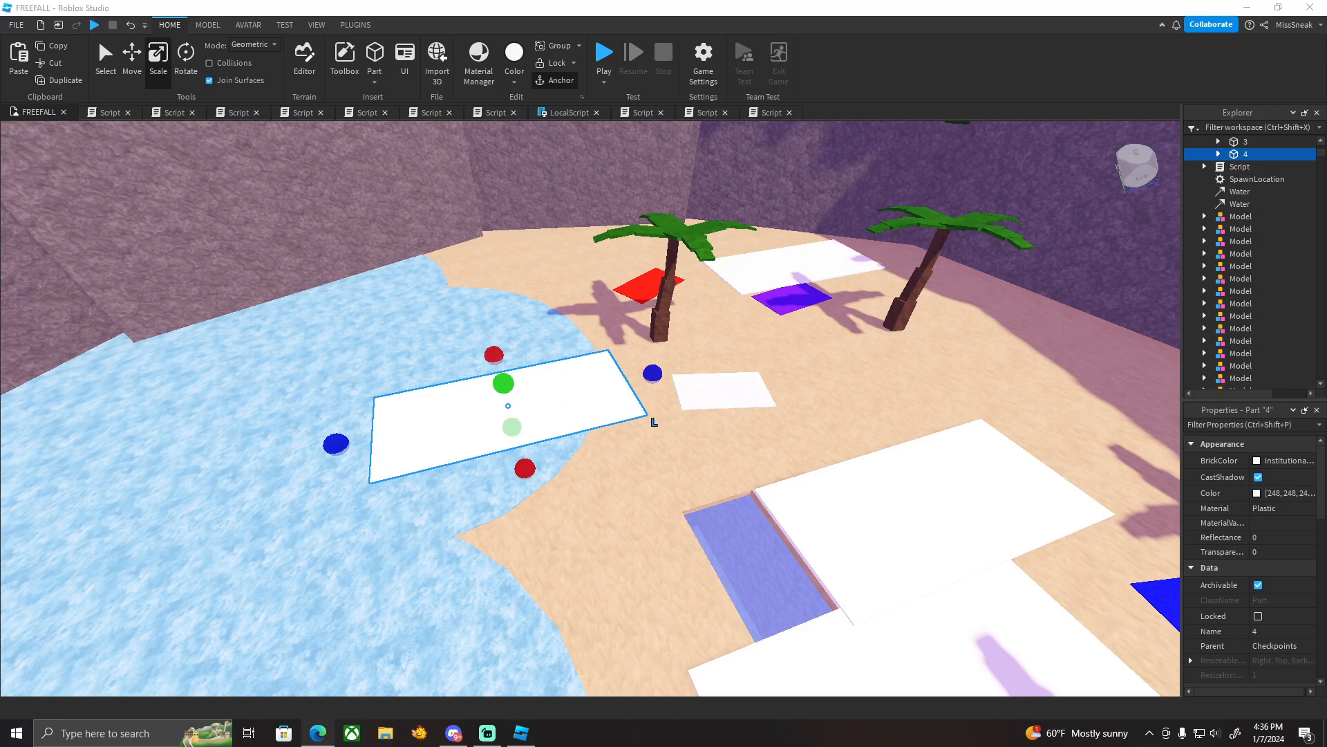
Scroll the Explorer toward Part 4 in the Checkpoints folder.
{"action": "scroll", "scroll_direction": "down", "scroll_amount": 3}
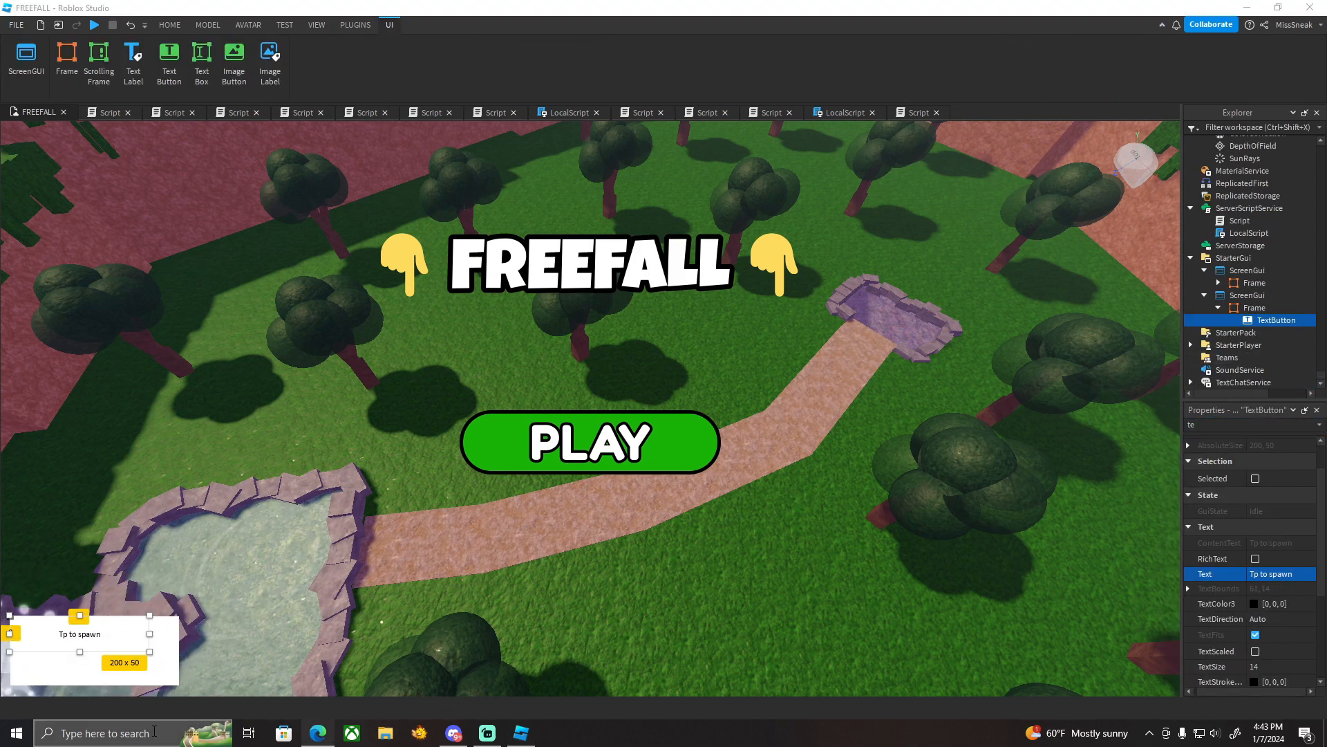
Enable TextScaled on Tp to spawn, open its LocalScript, and place PlaceArea1 on the path.
{"action": "left_click", "coordinate": [1255, 649]}
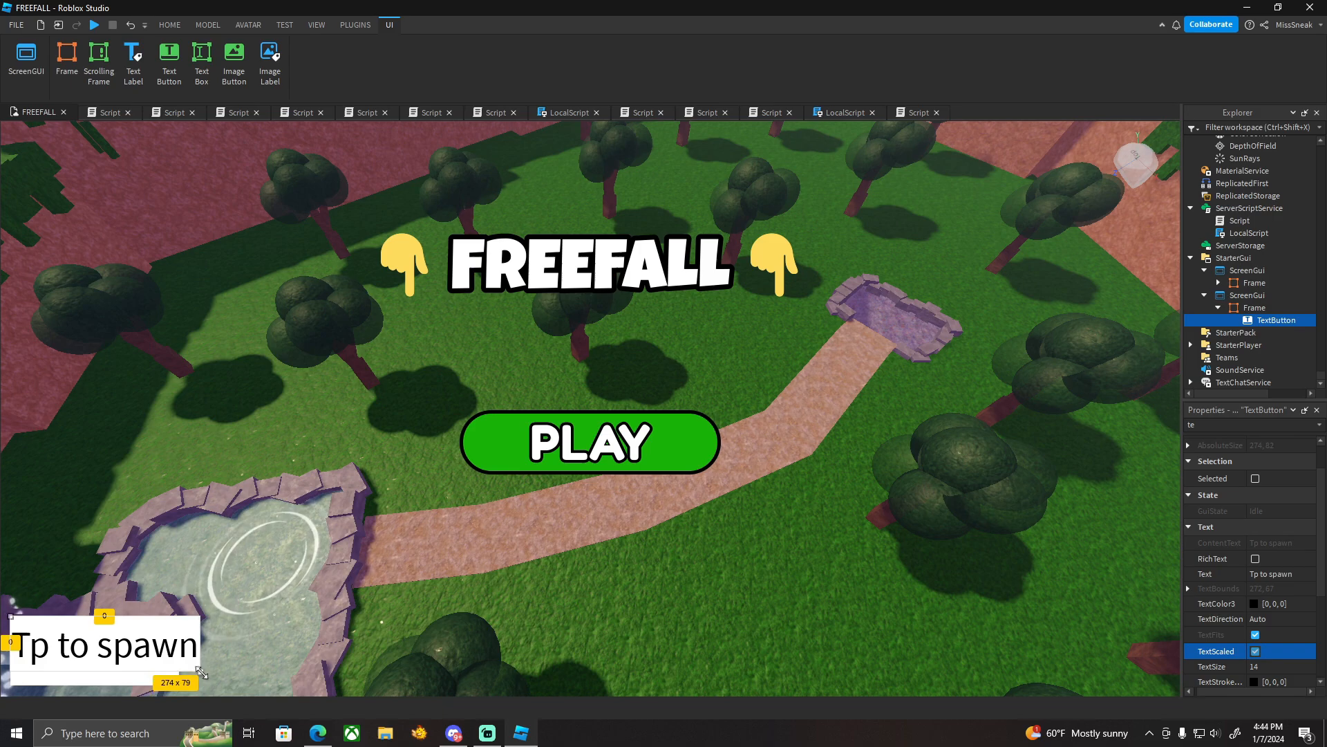
{"action": "left_click", "coordinate": [207, 25]}
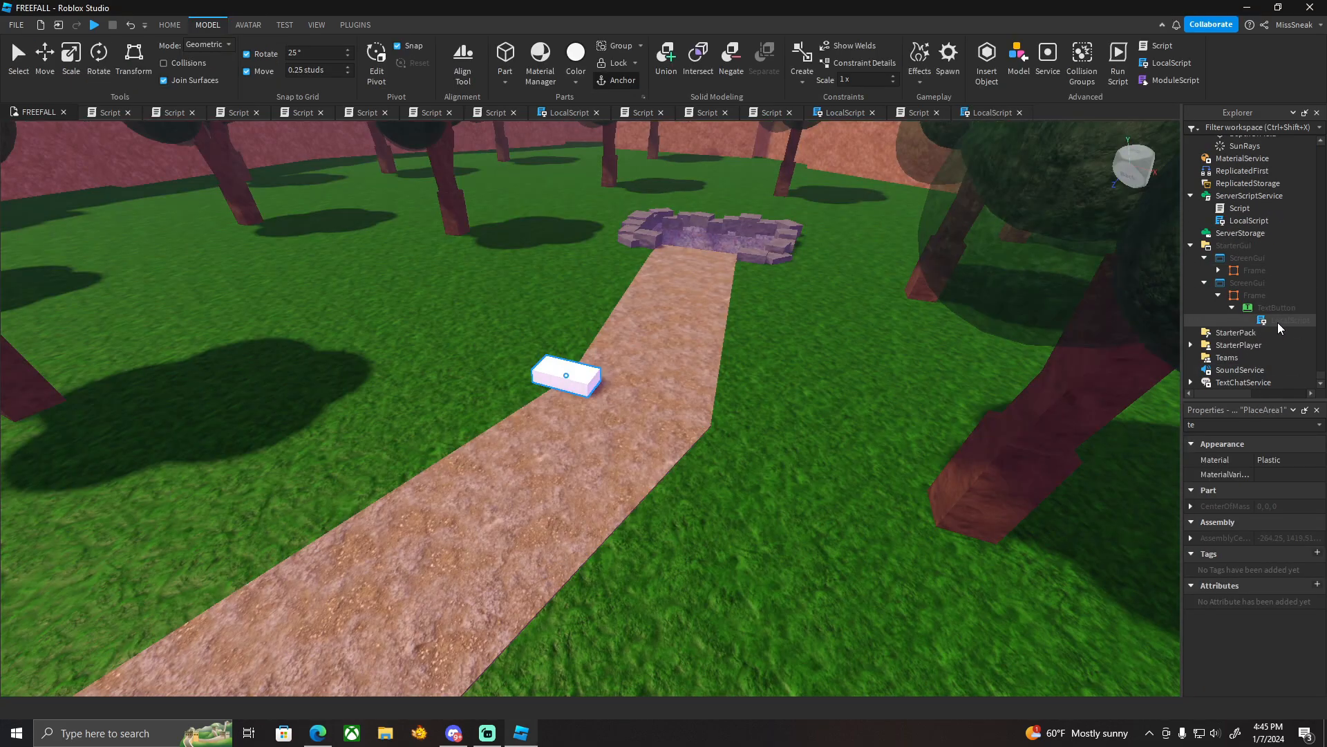
{"action": "double_click", "coordinate": [1287, 320]}
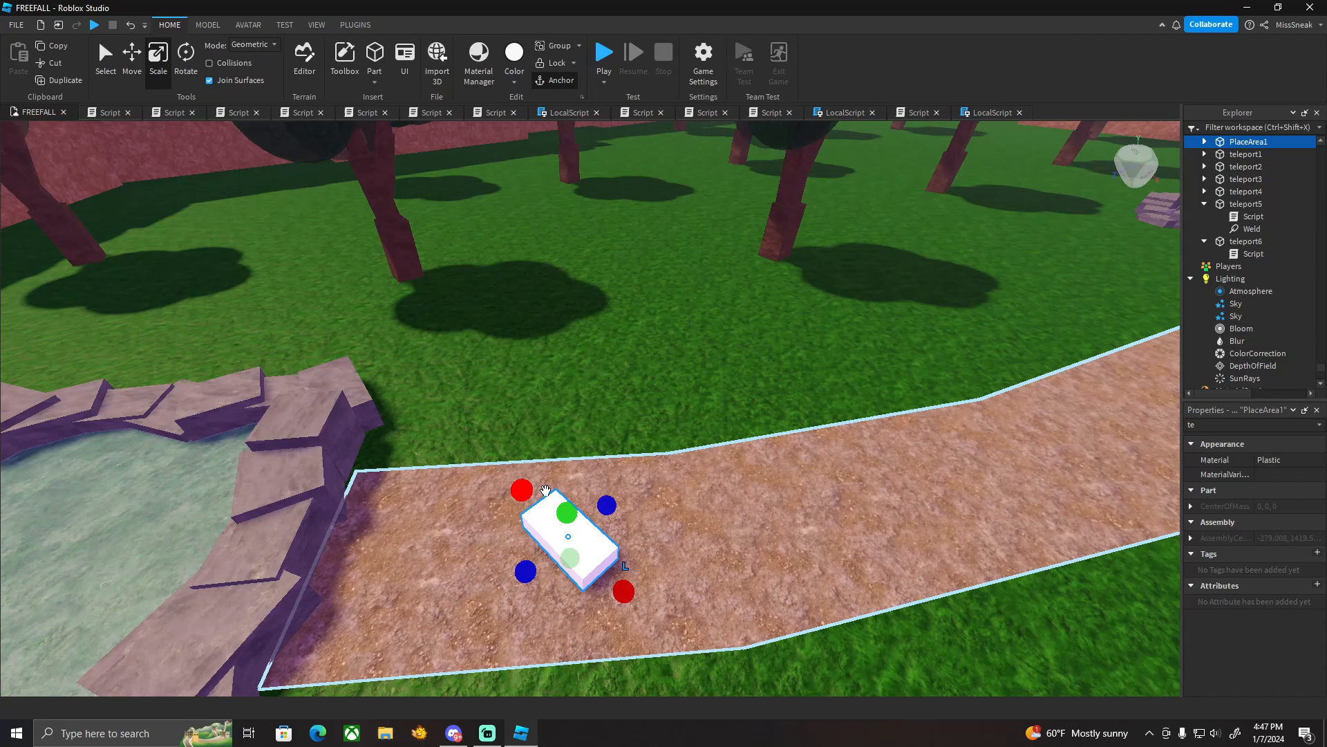
{"action": "left_click", "coordinate": [316, 25]}
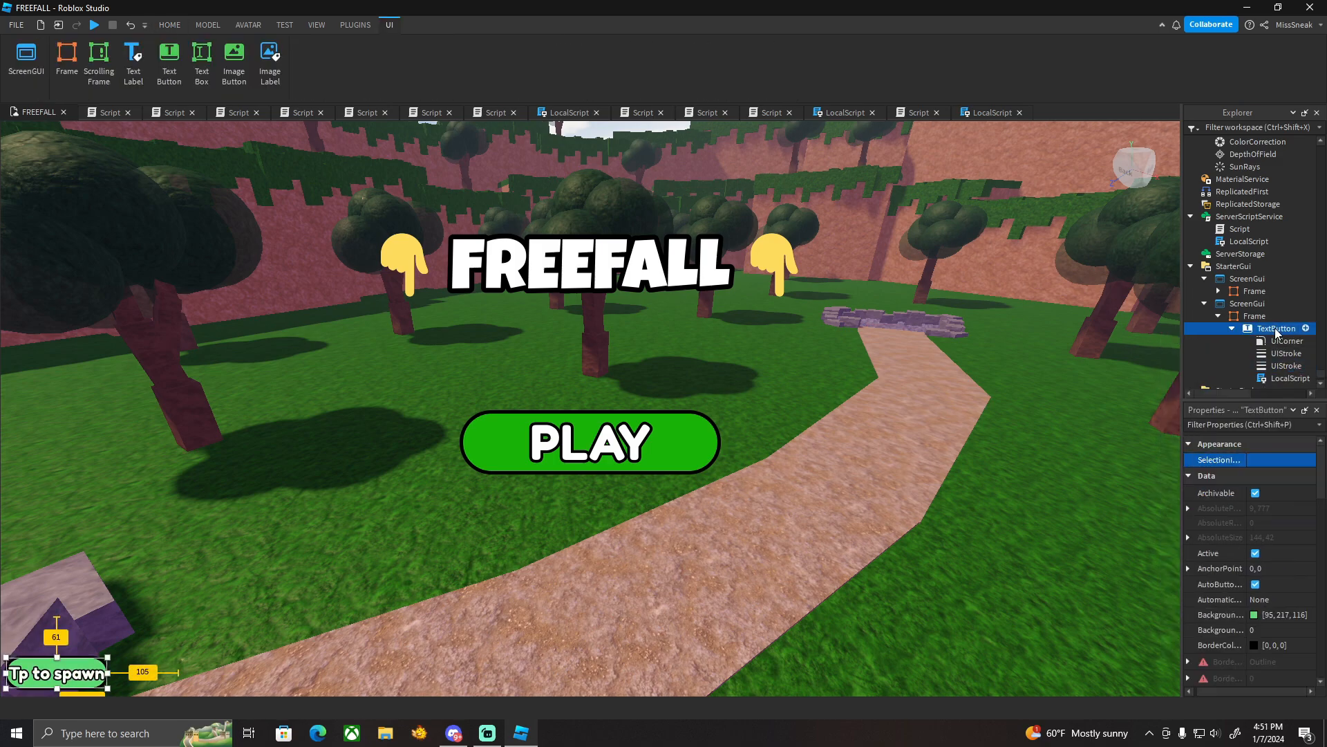
Start a playtest and try the Tp to spawn button in the lobby.
{"action": "left_click", "coordinate": [94, 23]}
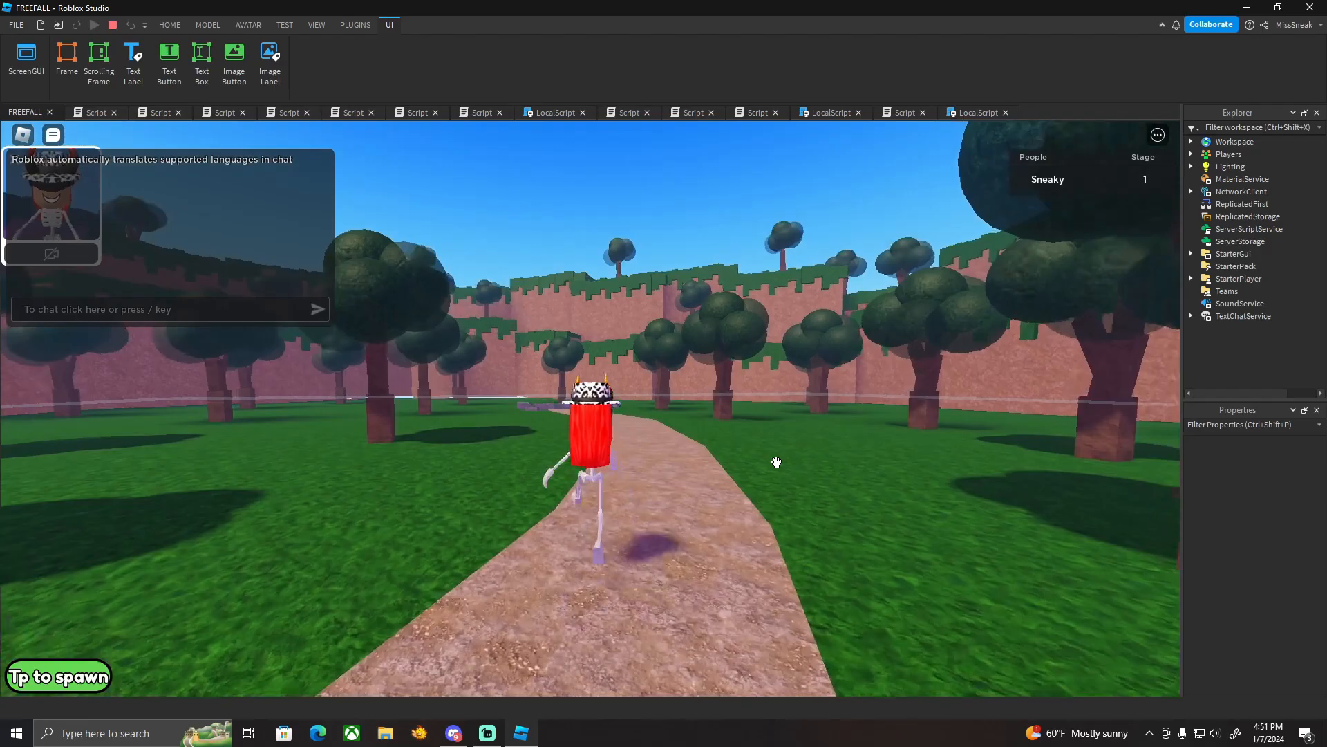
{"action": "left_click", "coordinate": [317, 25]}
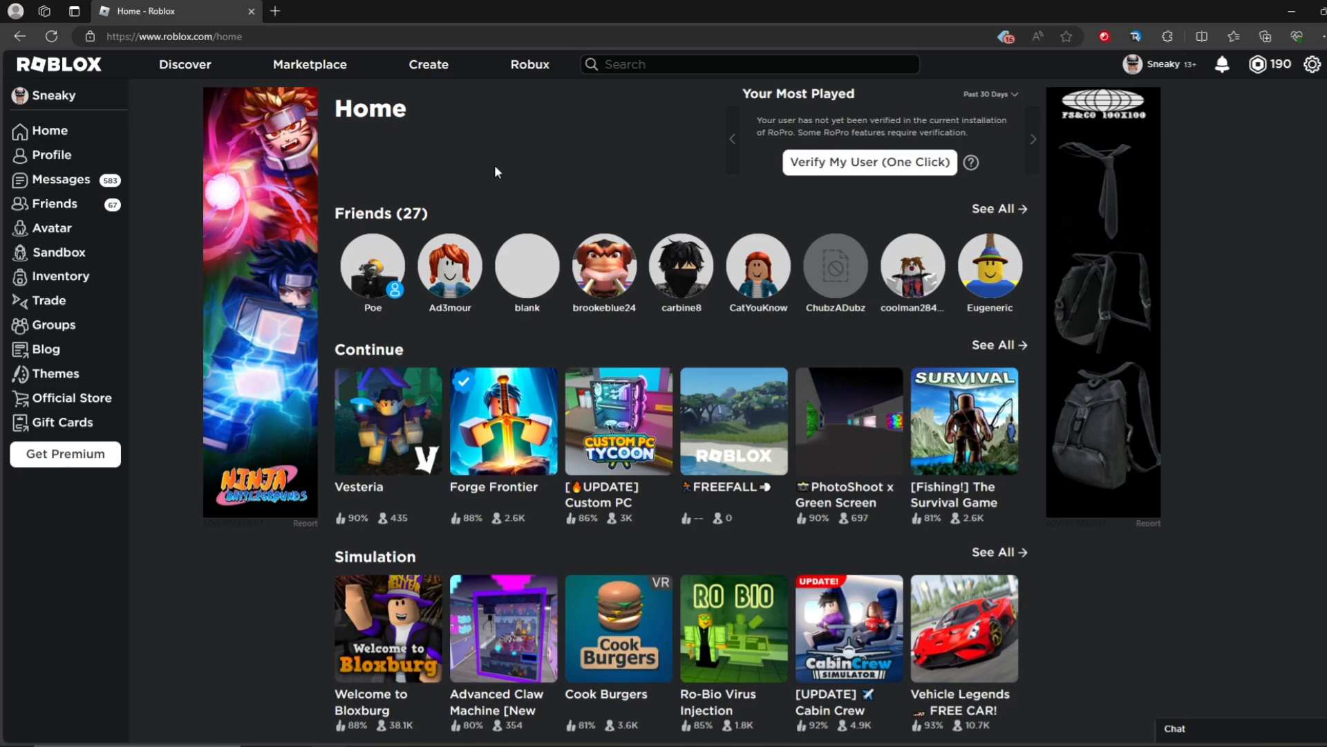
Open the FREEFALL tile under Continue and press the green Play button.
{"action": "left_click", "coordinate": [733, 421]}
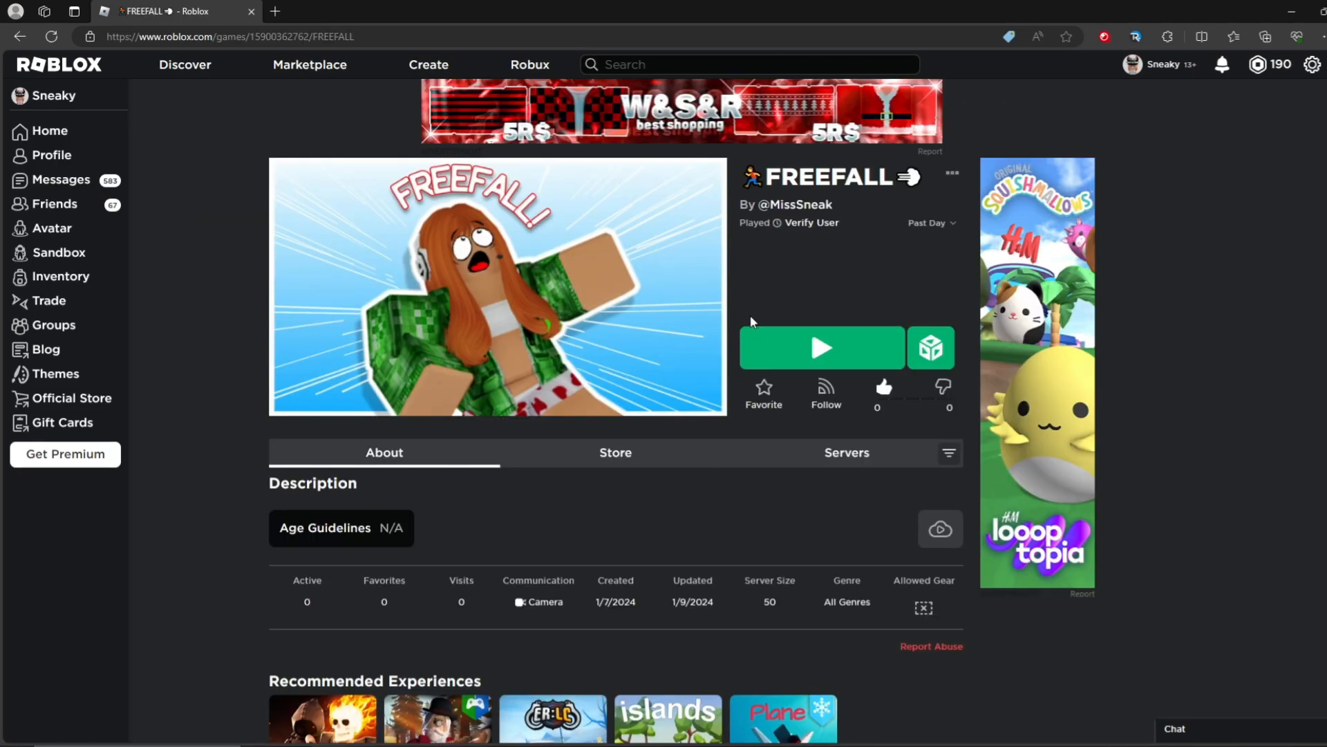
{"action": "left_click", "coordinate": [821, 347]}
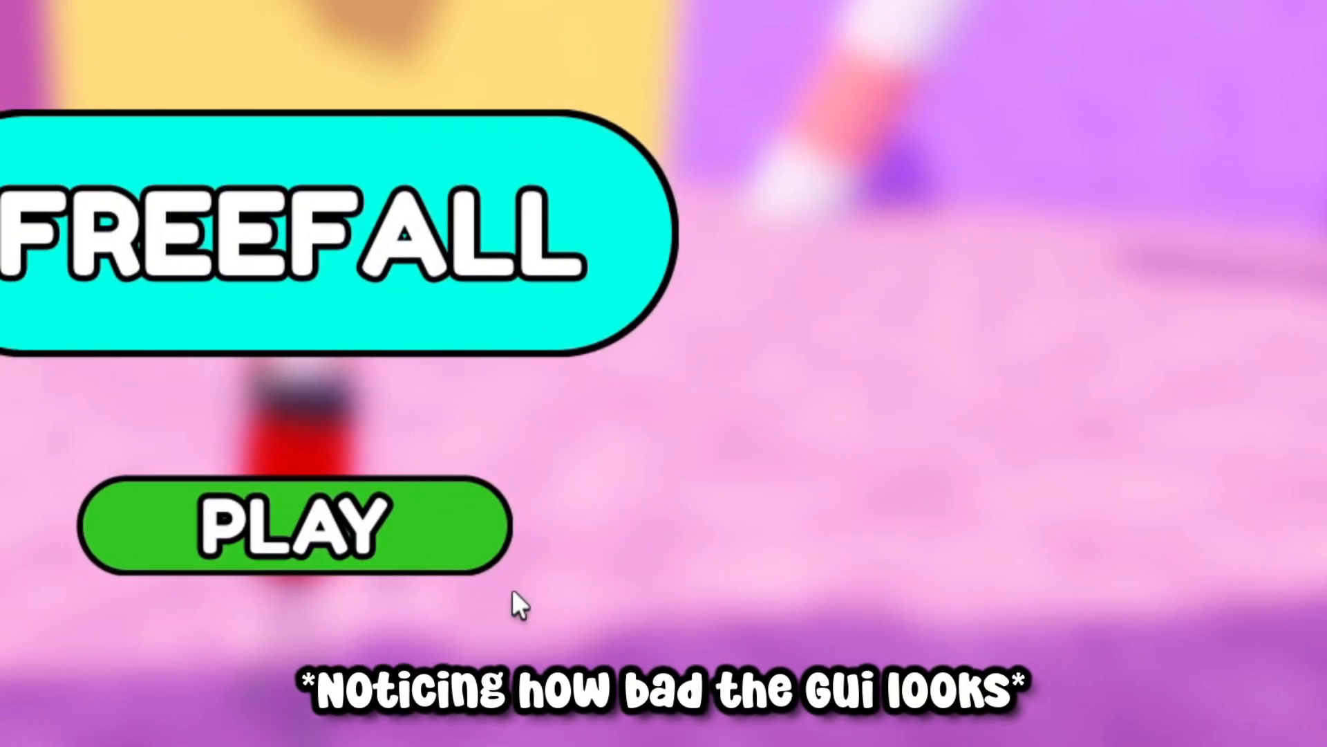
Press PLAY on the FREEFALL menu to enter the forest lobby.
{"action": "left_click", "coordinate": [294, 524]}
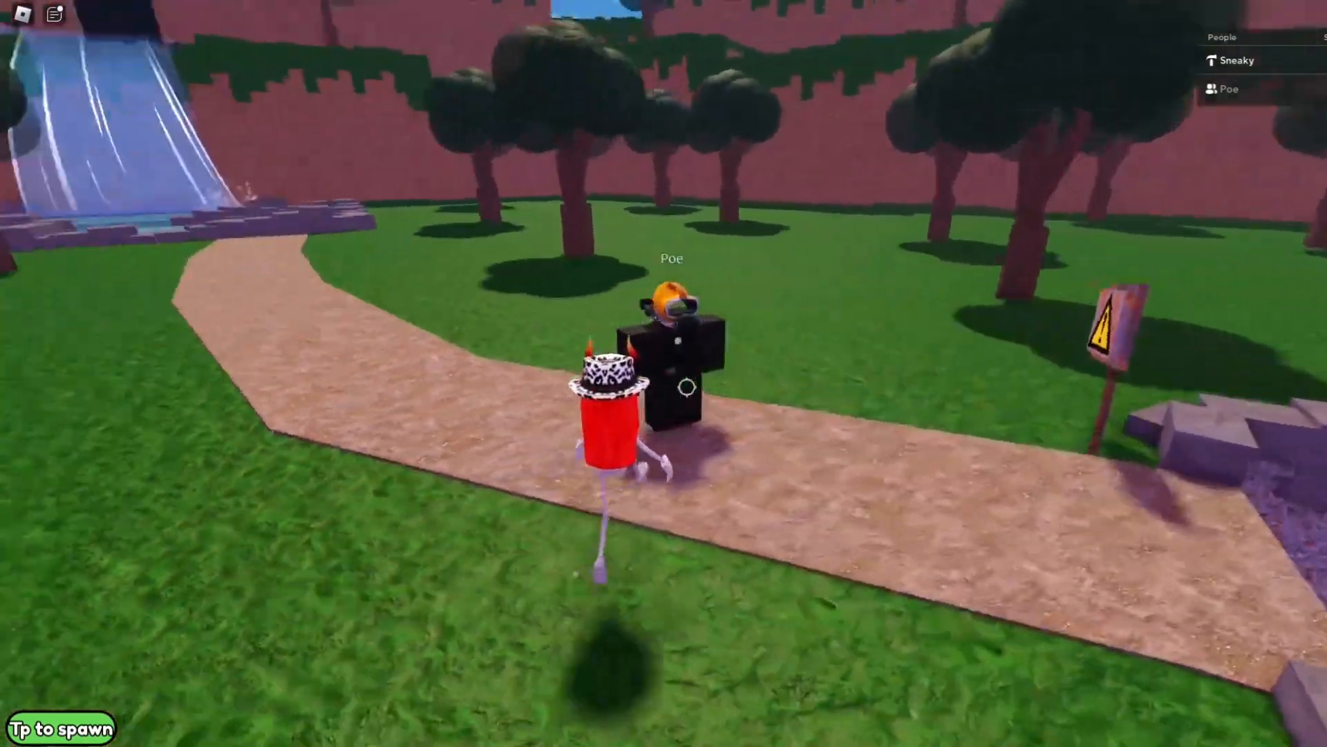
{"action": "mouse_move", "coordinate": [663, 374]}
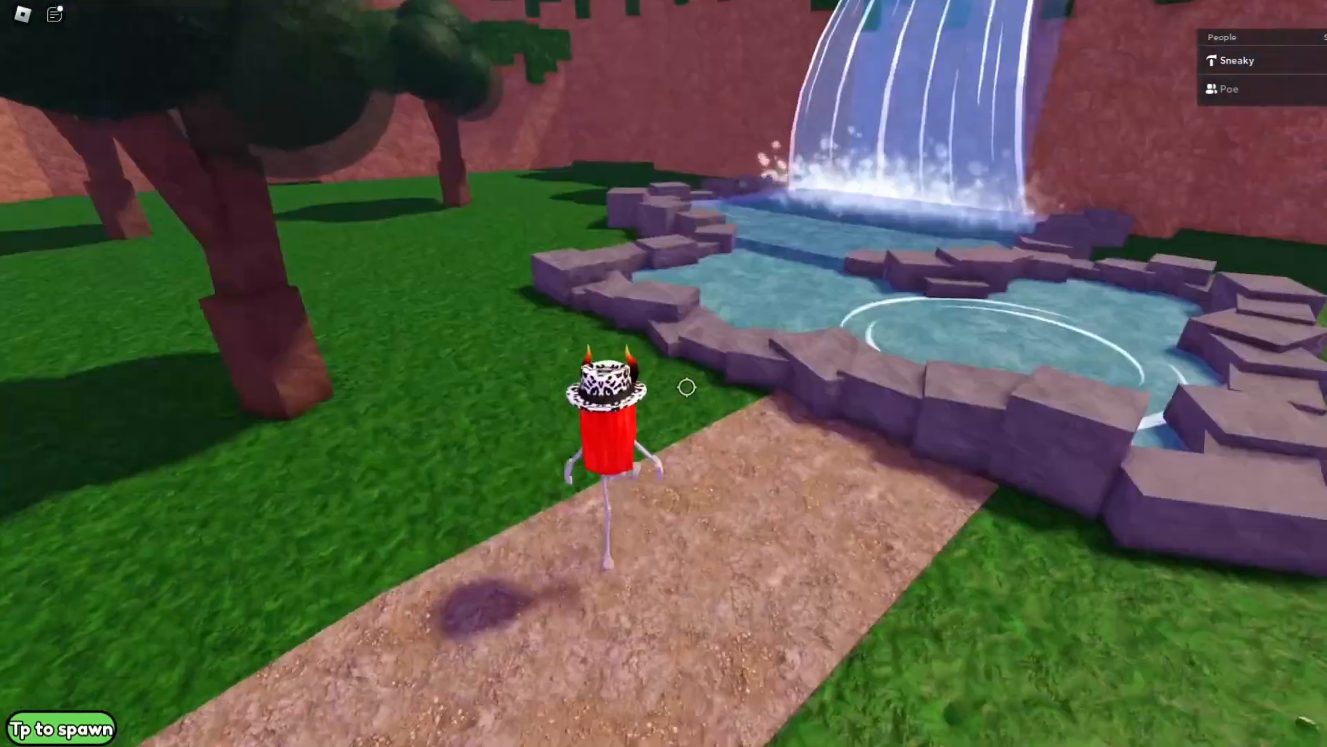
{"action": "mouse_move", "coordinate": [663, 385]}
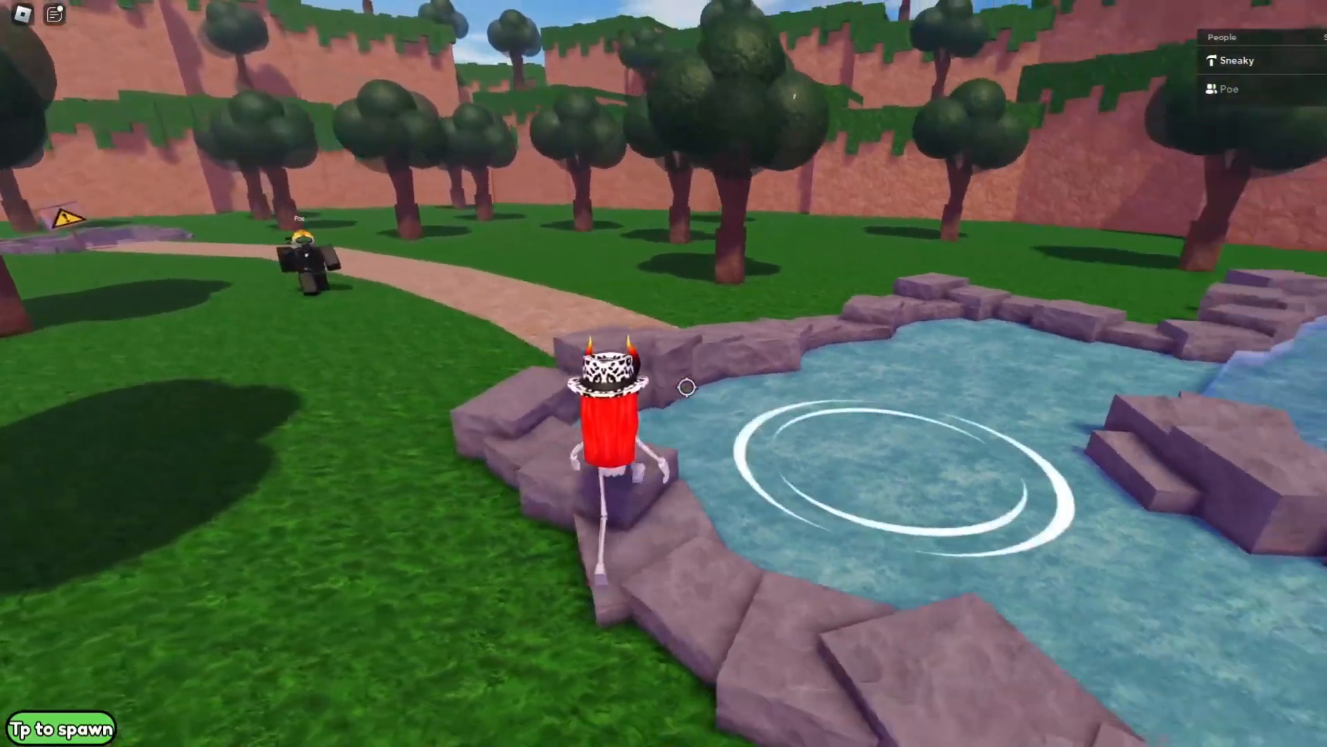